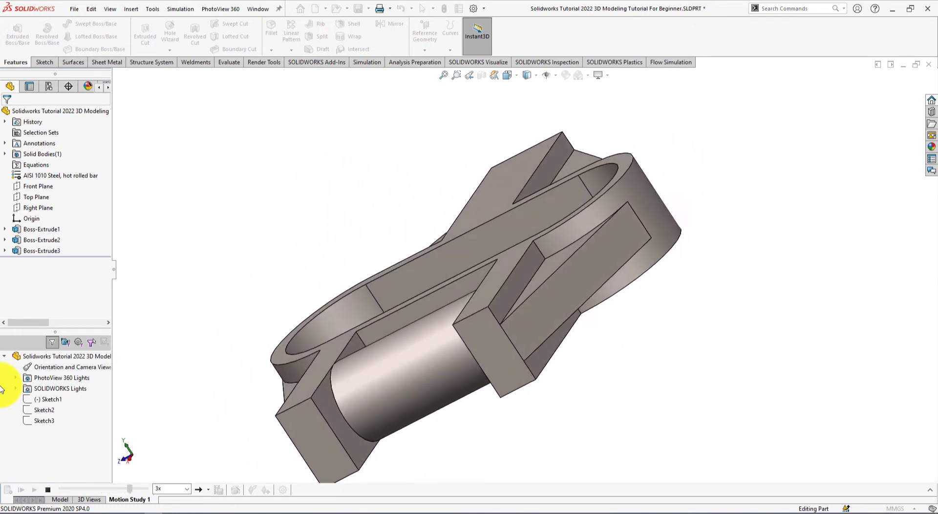
# - Bring up the Exercise - 02 reference drawing from the taskbar and review its dimensions
pyautogui.click(19, 490)
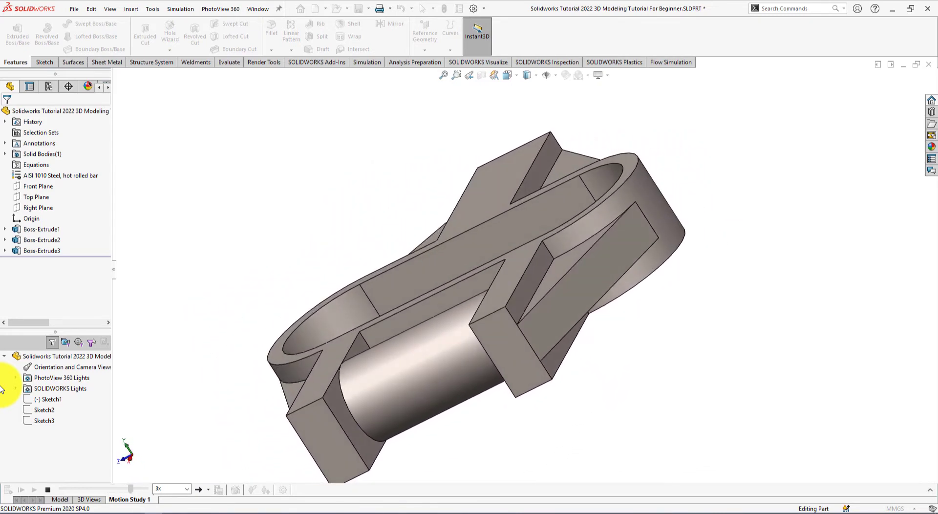
pyautogui.click(19, 490)
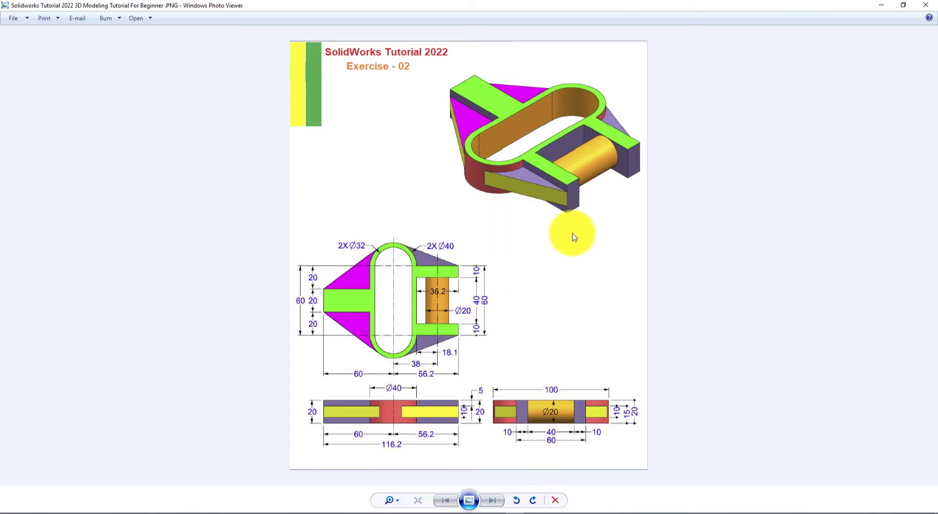
pyautogui.moveTo(470, 283)
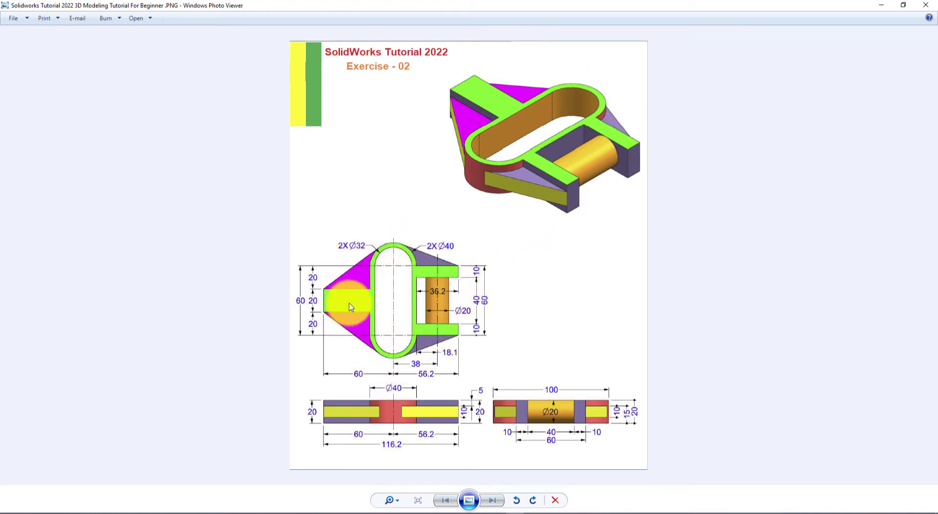
pyautogui.moveTo(632, 225)
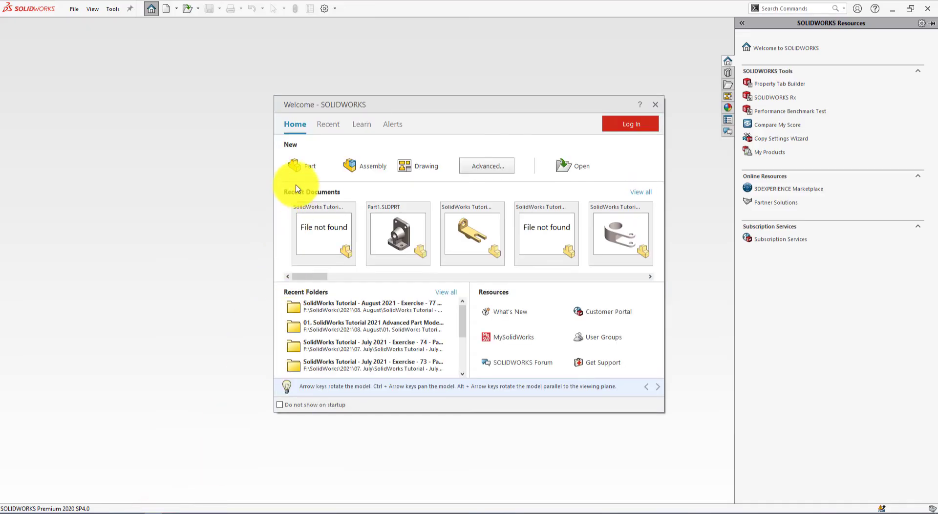
# - Start a new part document and set its scene background to Plain White
pyautogui.click(307, 165)
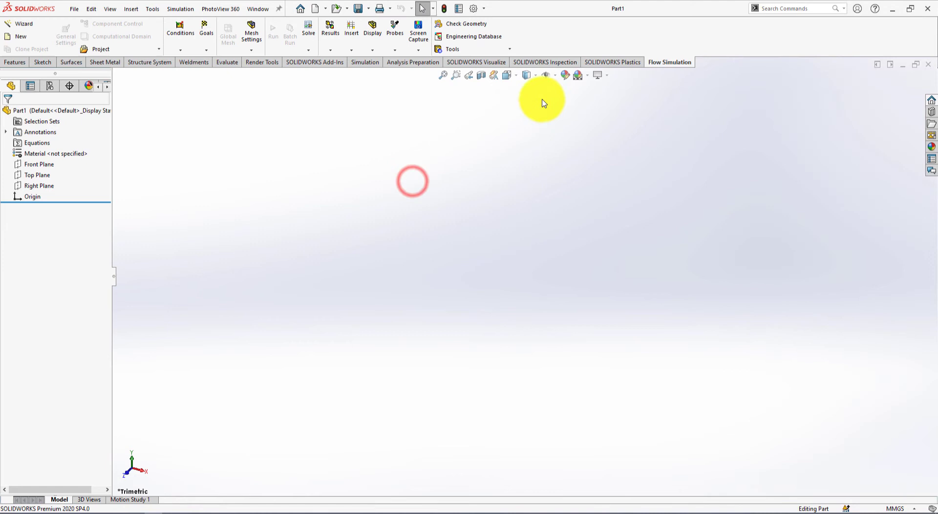
pyautogui.moveTo(578, 75)
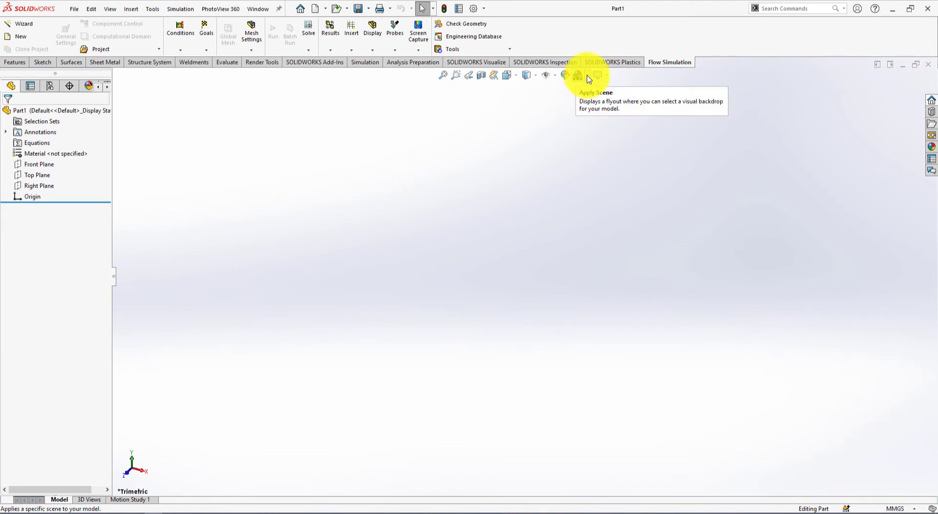
pyautogui.click(577, 74)
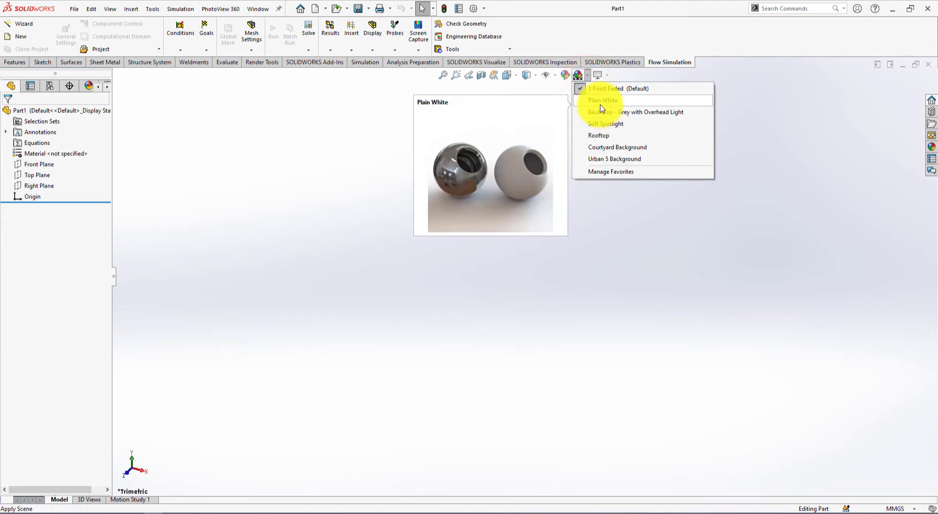
pyautogui.click(602, 101)
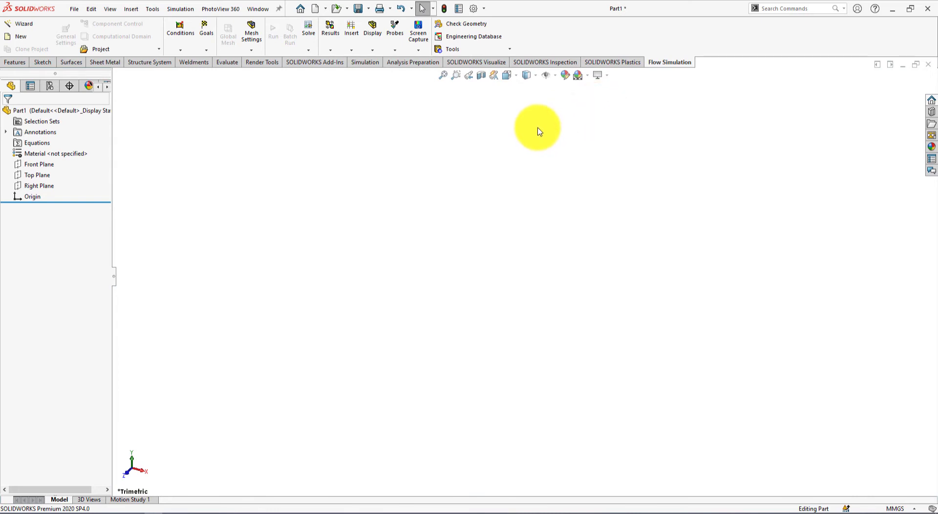
pyautogui.moveTo(301, 159)
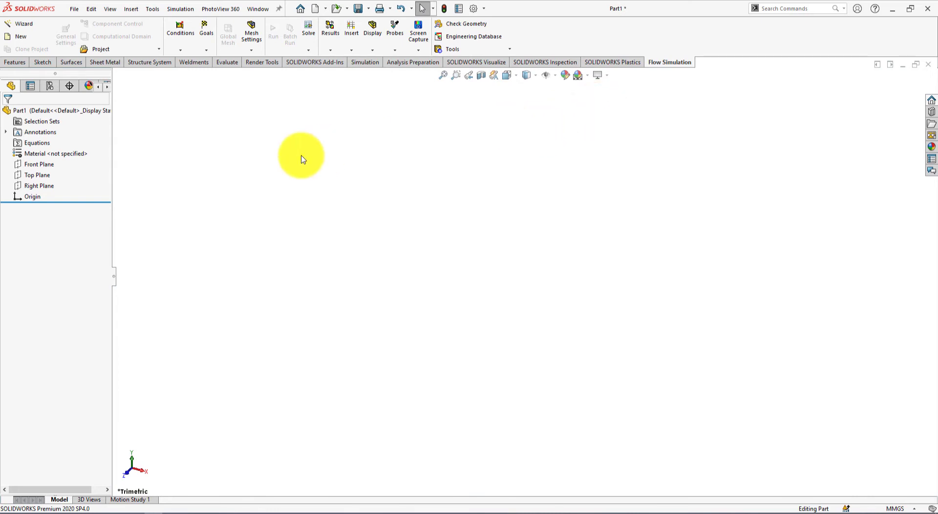
# - Assign AISI 1010 Steel, hot rolled bar as Part1's material from the material library
pyautogui.rightClick(54, 153)
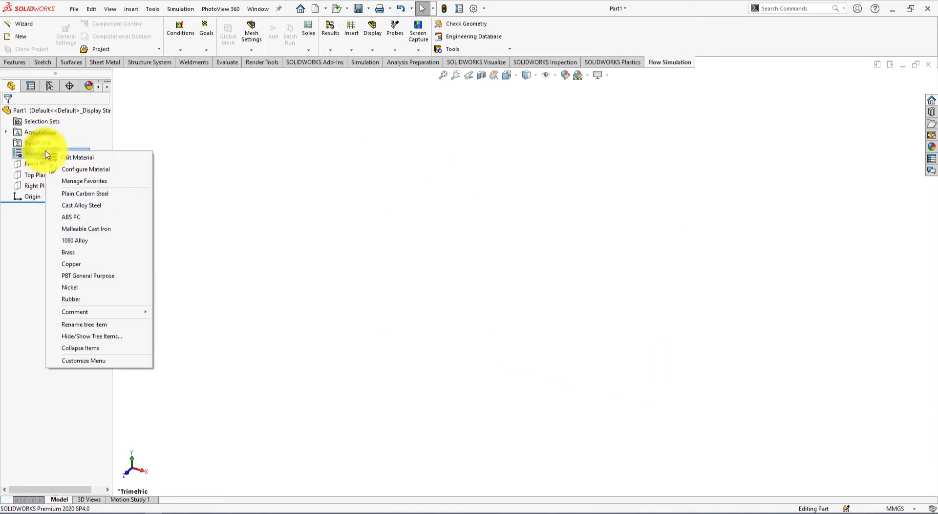
pyautogui.click(230, 215)
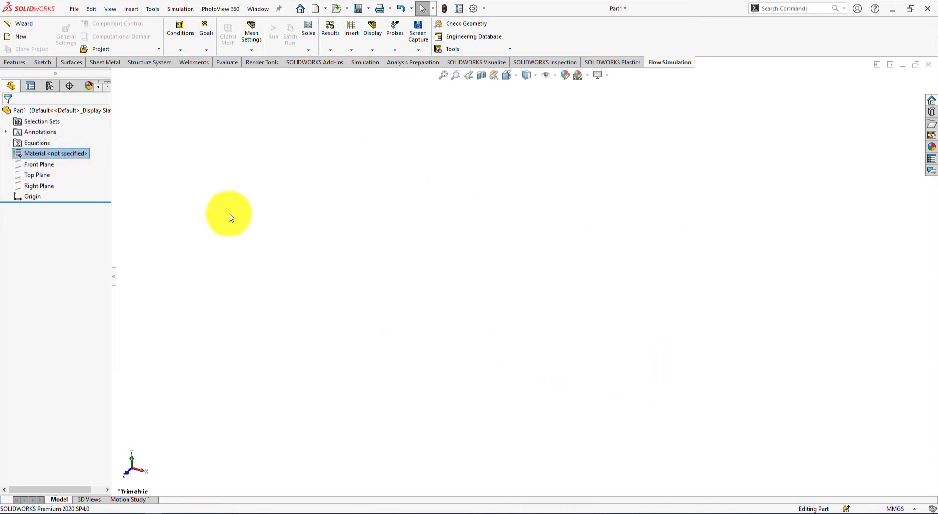
pyautogui.doubleClick(56, 154)
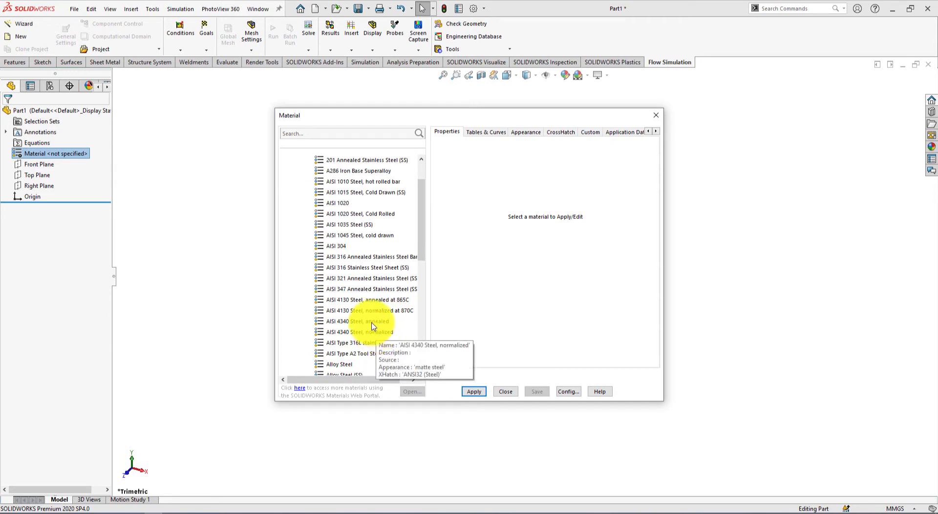
pyautogui.click(362, 182)
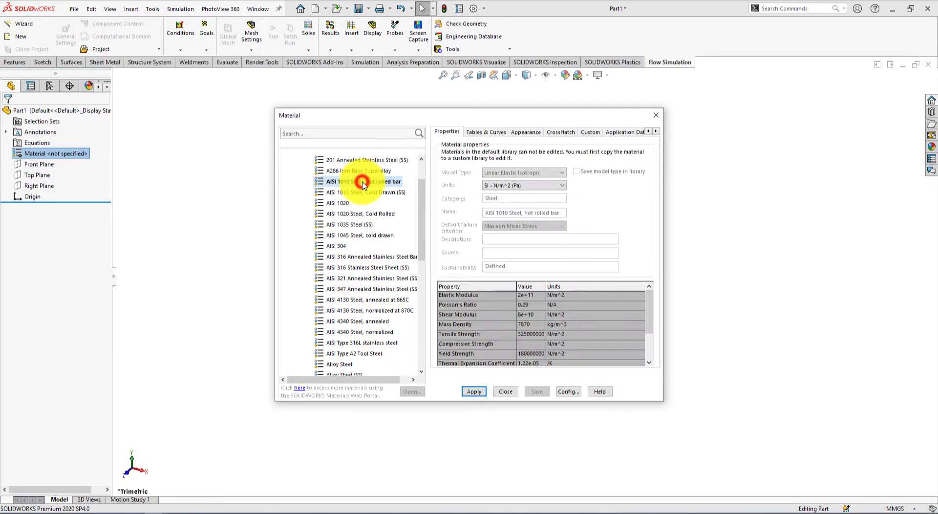
pyautogui.click(474, 391)
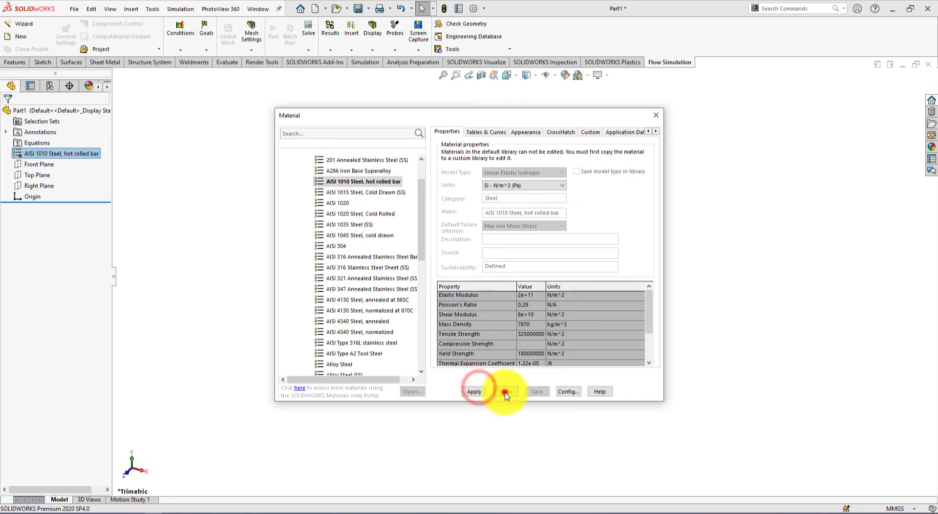
pyautogui.click(504, 391)
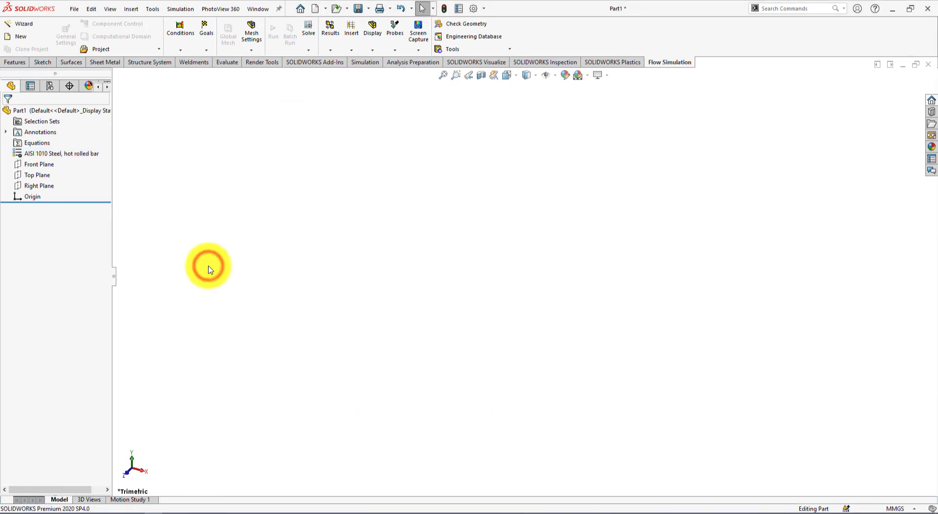
pyautogui.click(209, 267)
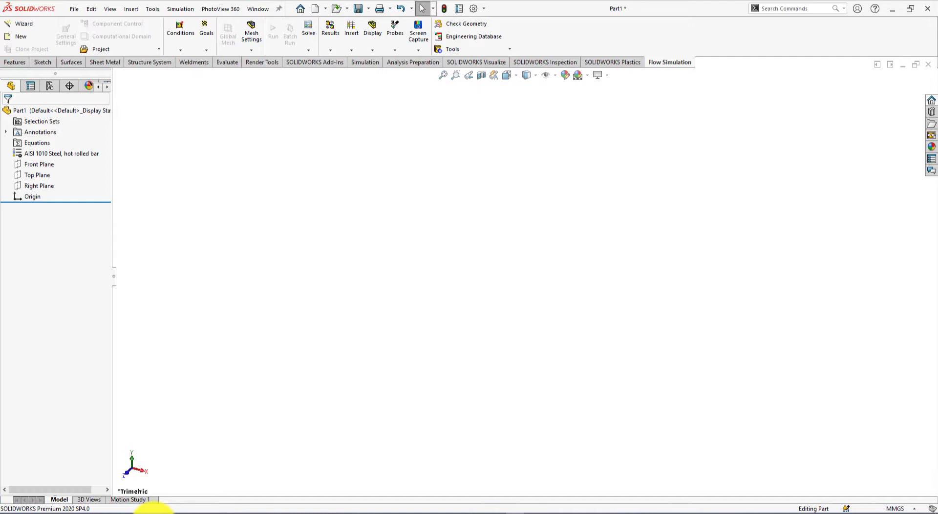
# - Begin a sketch on the Top Plane and pick the Straight Slot tool
pyautogui.click(39, 164)
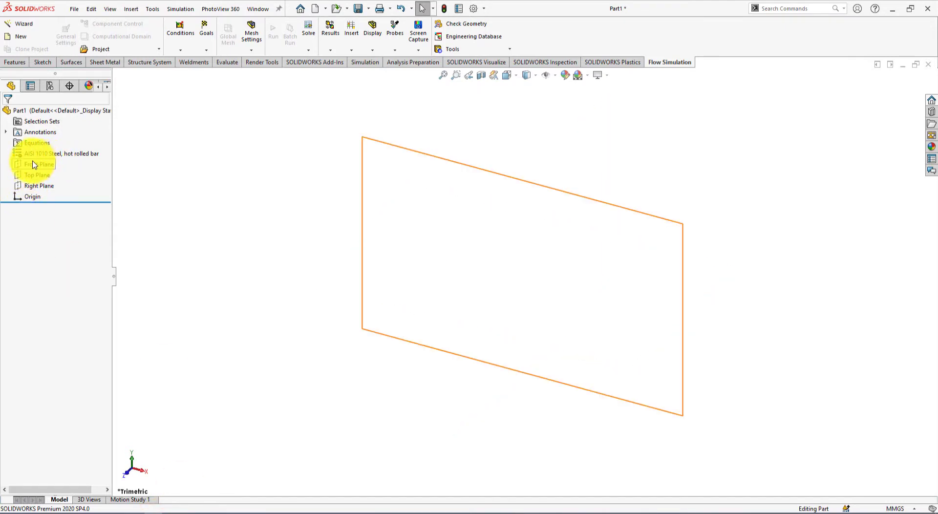
pyautogui.click(37, 175)
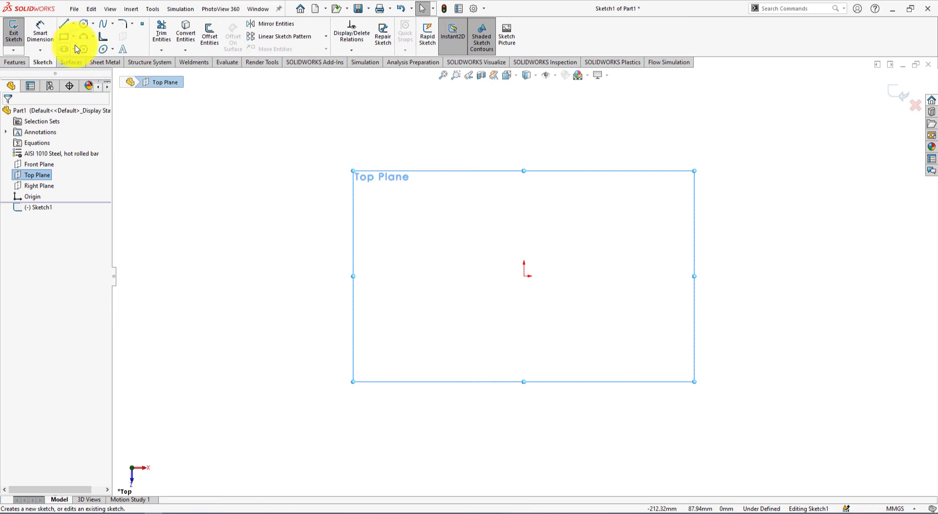
pyautogui.click(83, 33)
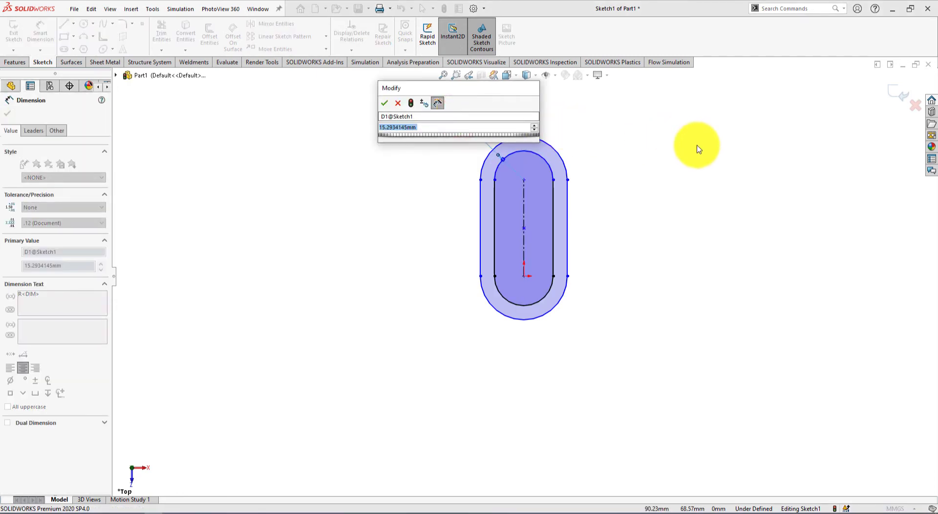
# - Dimension the slot ends to R16 and R20 and the centre distance to 60 mm
pyautogui.write('32')
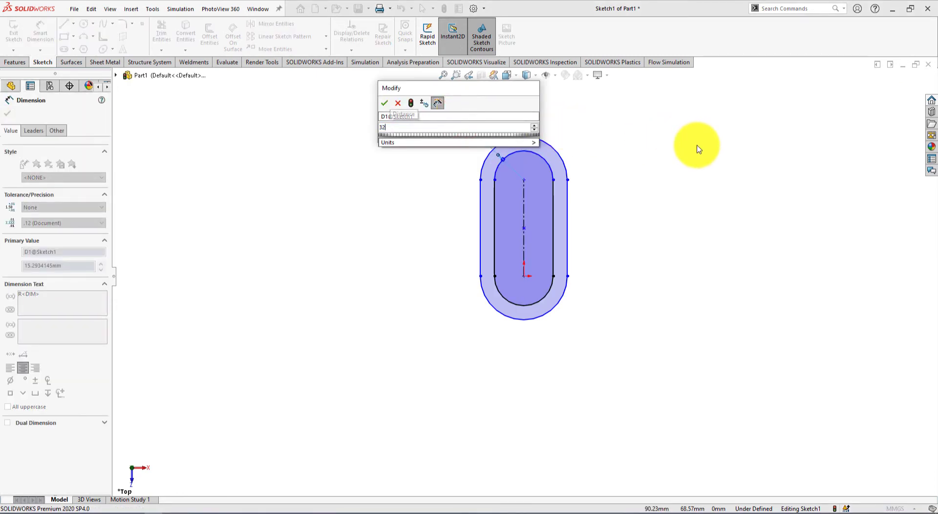
pyautogui.click(384, 103)
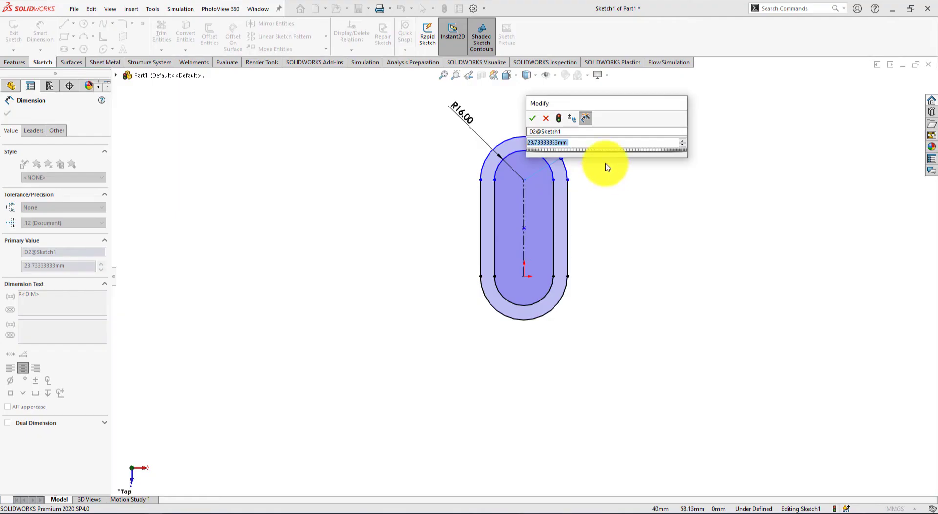
pyautogui.write('40/')
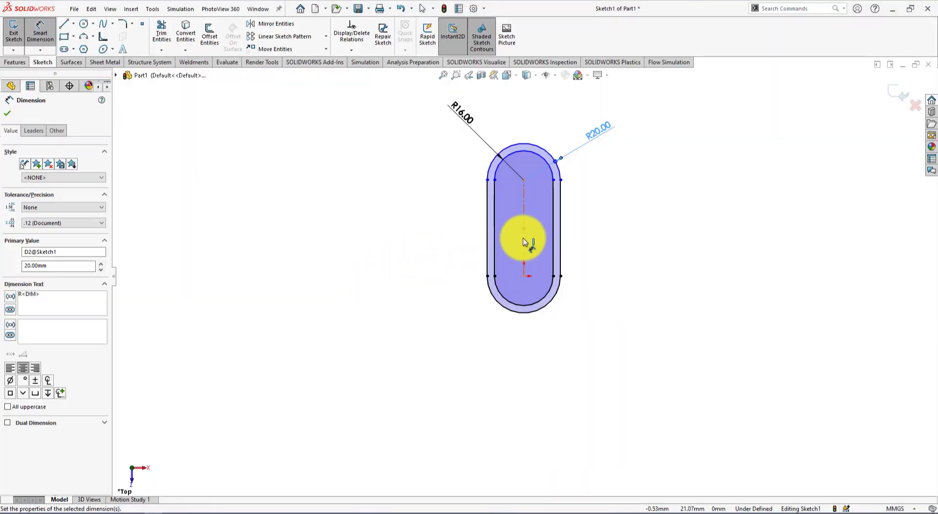
pyautogui.click(523, 240)
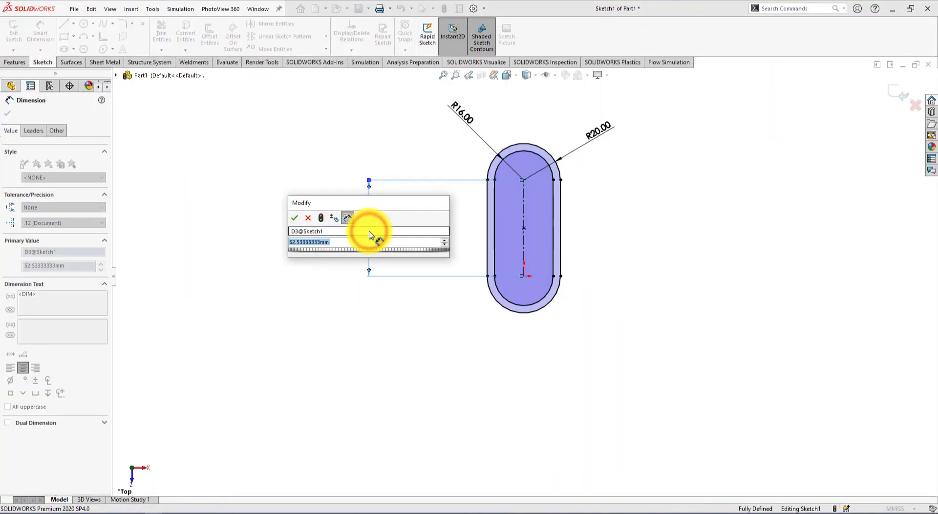
pyautogui.click(294, 217)
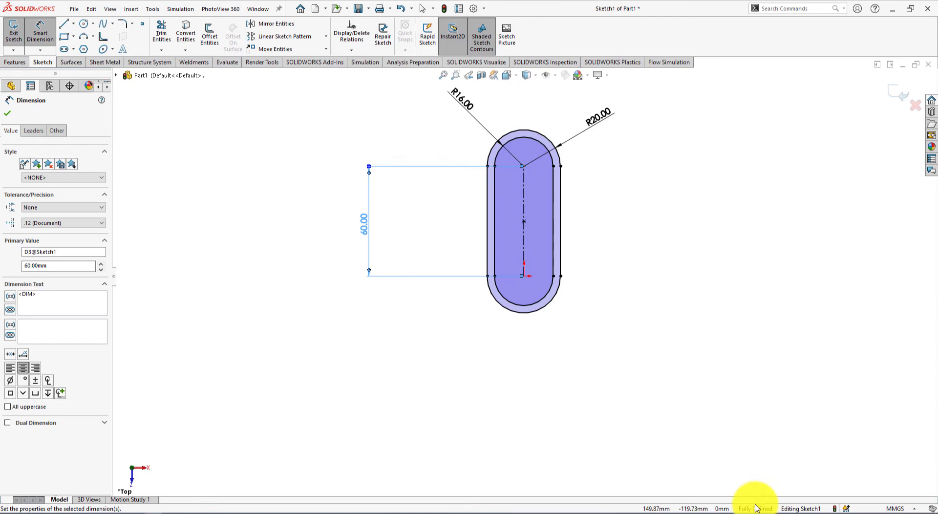
pyautogui.moveTo(608, 402)
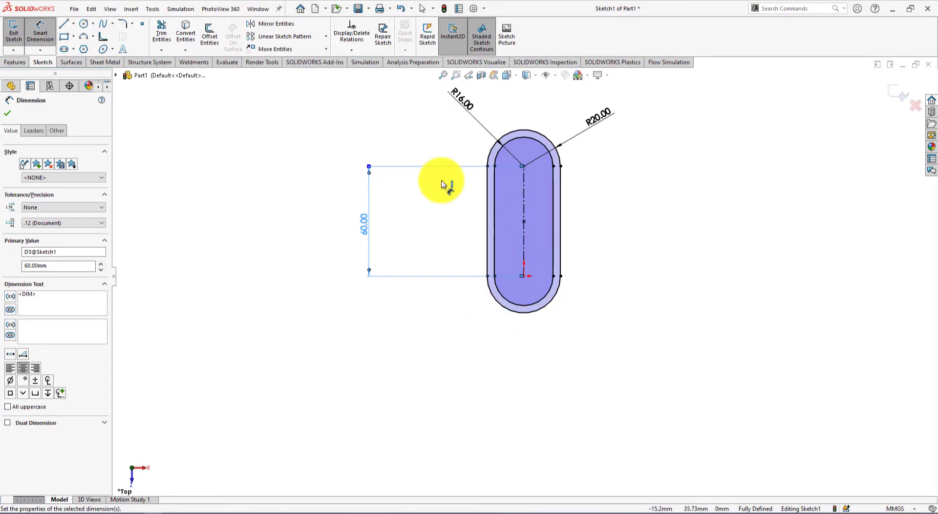
# - Sketch a long horizontal midpoint line through the slot centre and show sketch relations
pyautogui.click(94, 23)
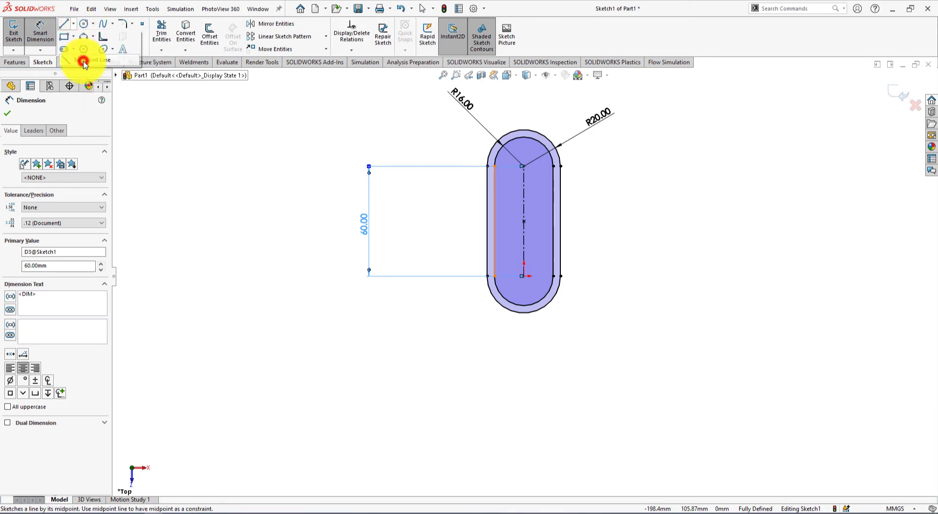
pyautogui.click(62, 24)
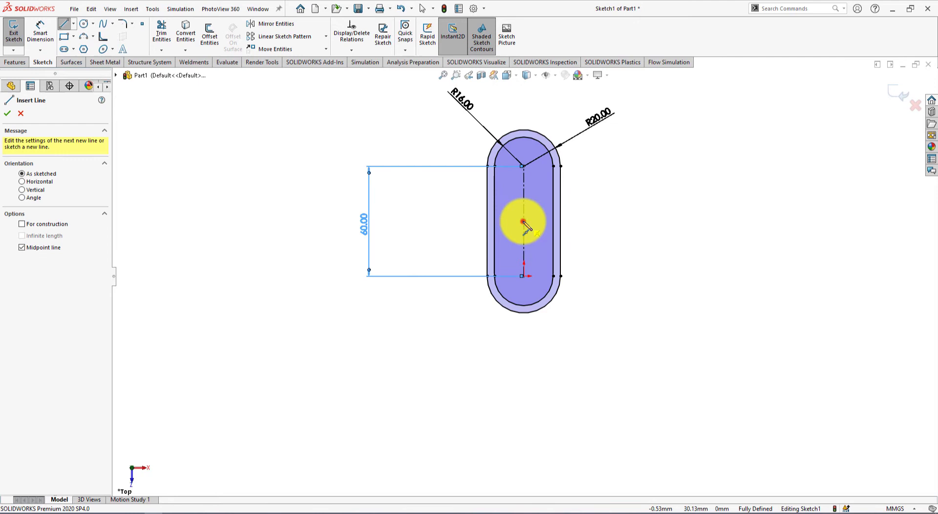
pyautogui.moveTo(523, 222); pyautogui.dragTo(724, 225)
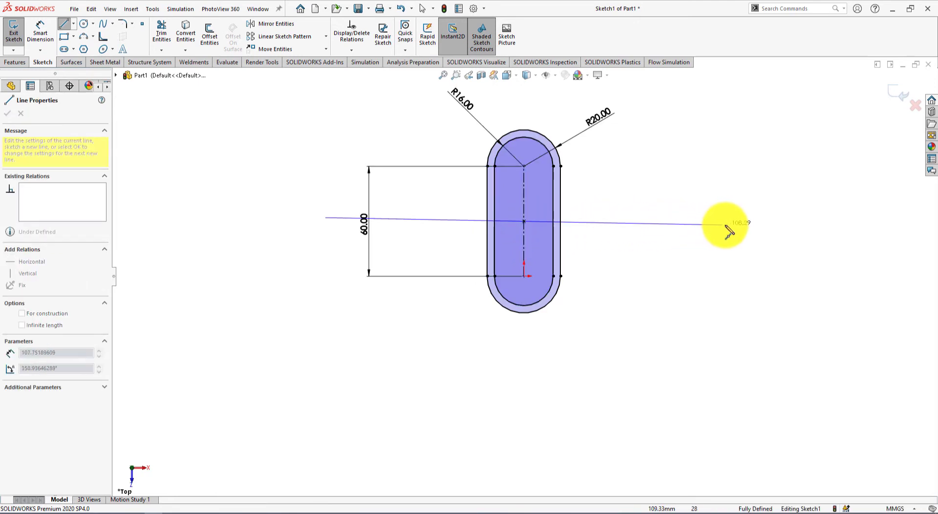
pyautogui.moveTo(726, 230); pyautogui.dragTo(733, 223)
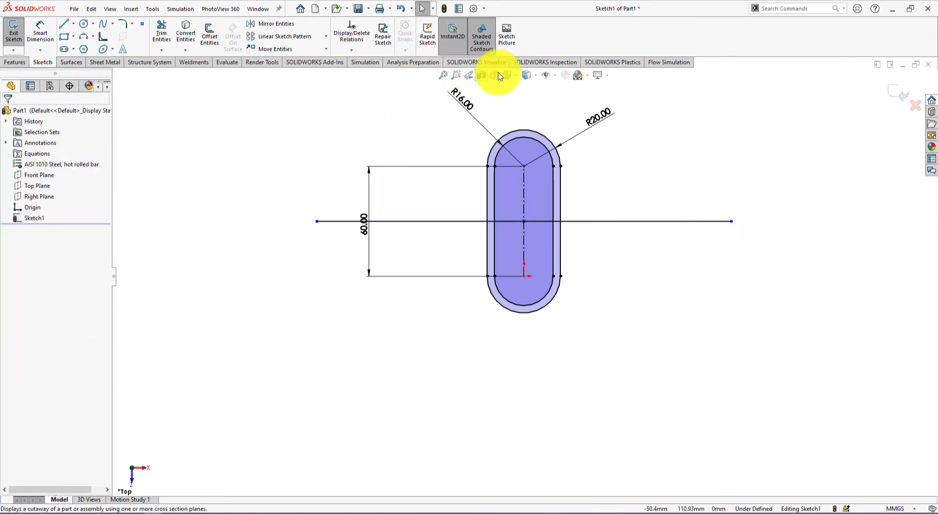
pyautogui.click(555, 75)
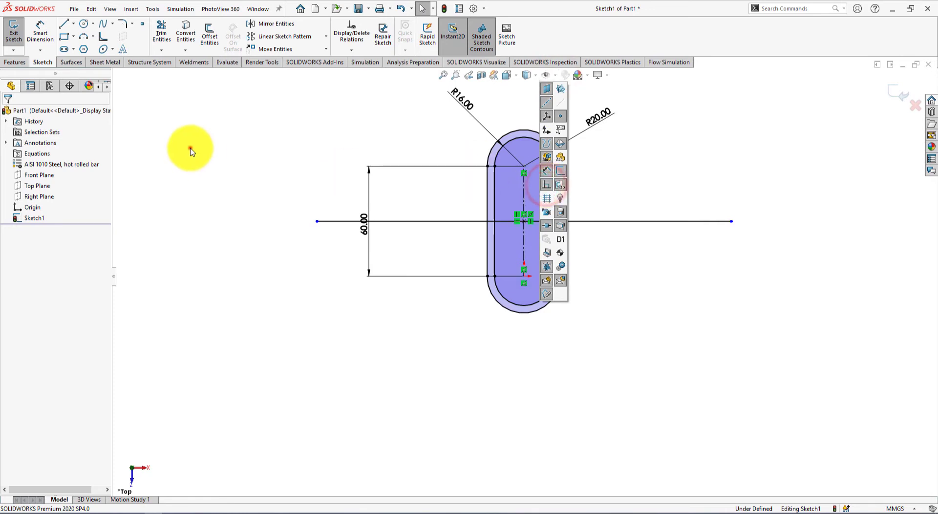
pyautogui.press('alt+tab')
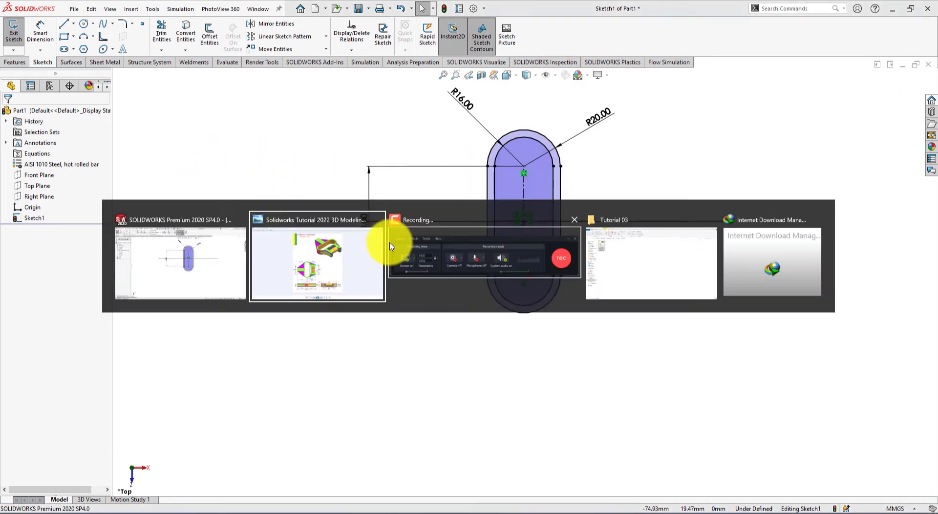
# - Switch back to Photo Viewer to study the Exercise - 02 drawing again
pyautogui.click(317, 264)
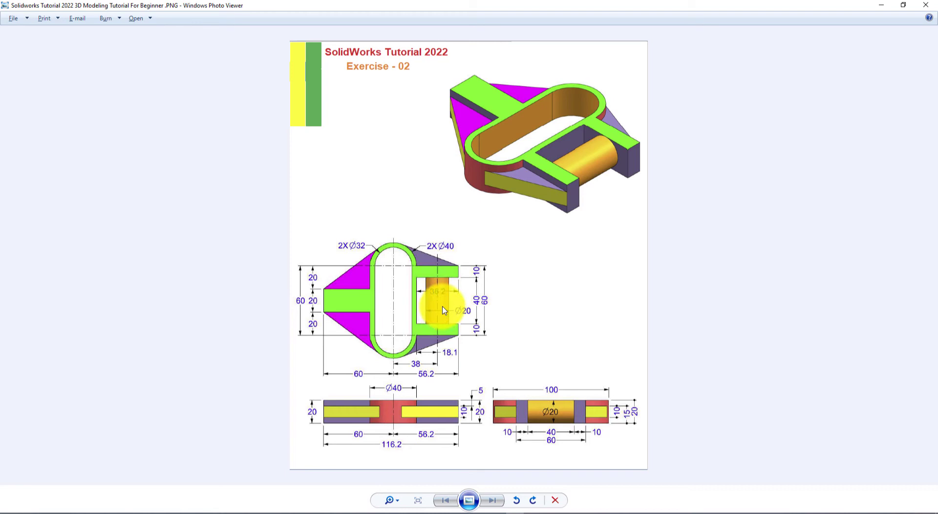
pyautogui.moveTo(418, 304)
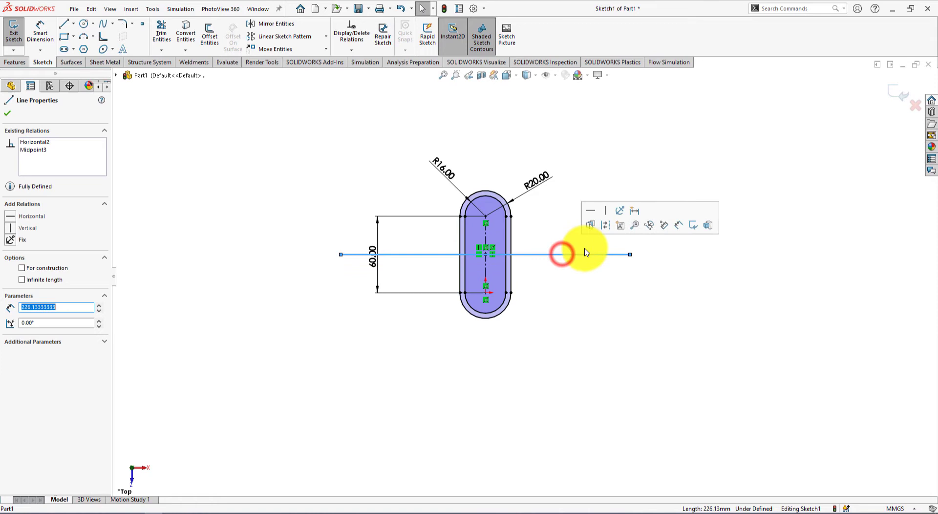
# - Make the horizontal line a construction centreline and sketch a corner rectangle for the right arm
pyautogui.click(587, 229)
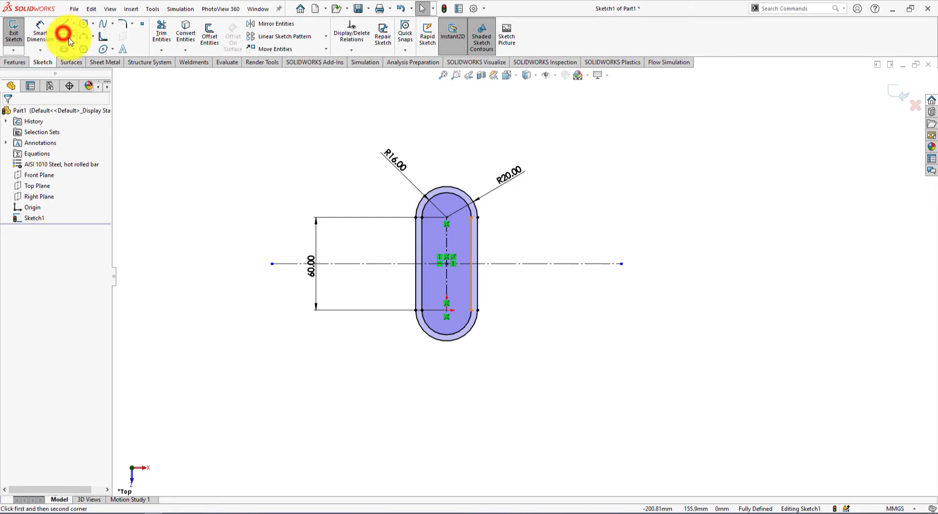
pyautogui.click(65, 33)
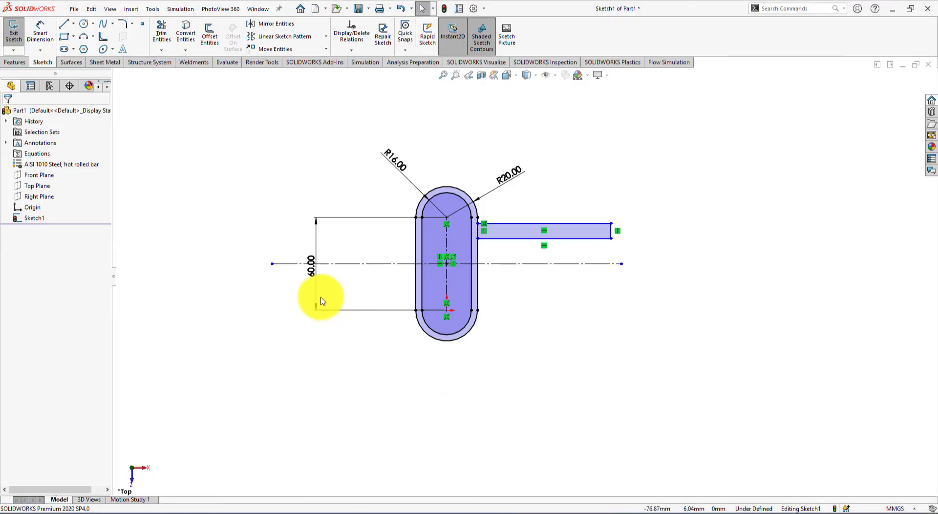
# - Sketch a centre rectangle left of the slot, edge collinear with the slot side
pyautogui.click(66, 40)
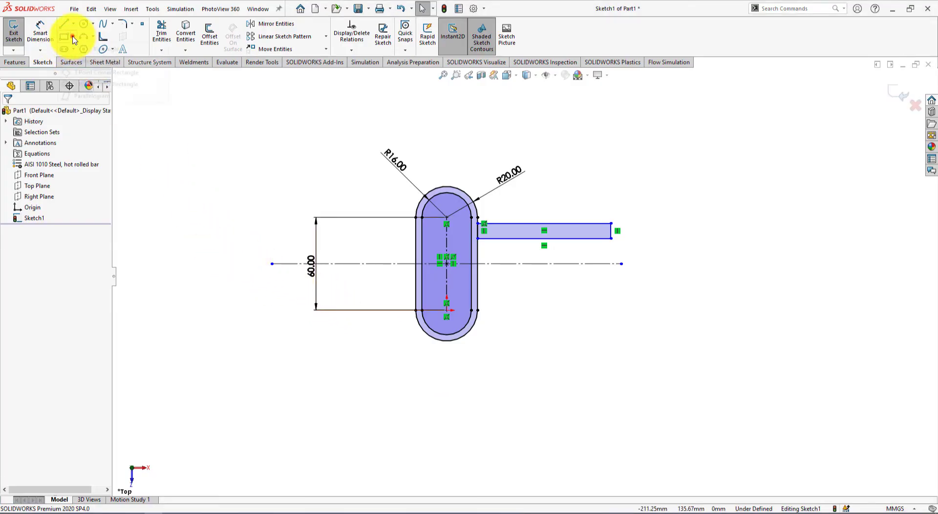
pyautogui.click(65, 40)
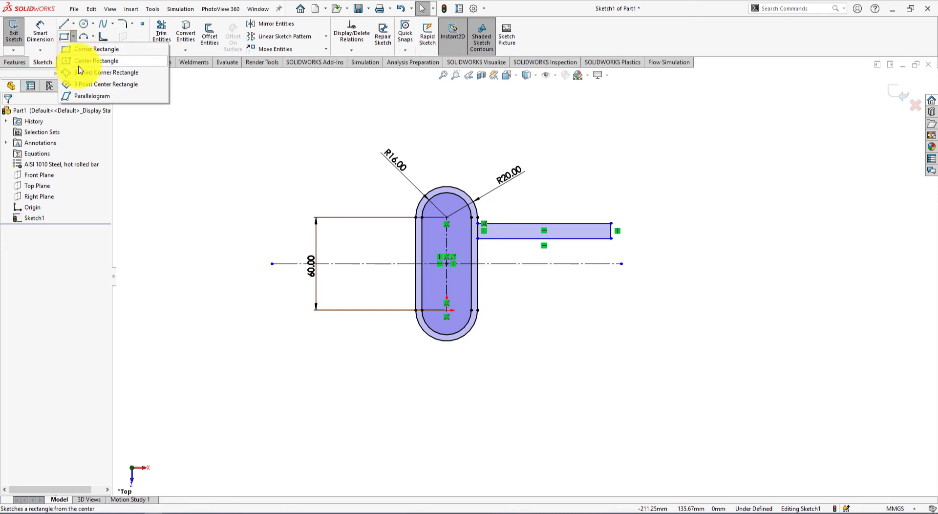
pyautogui.click(97, 61)
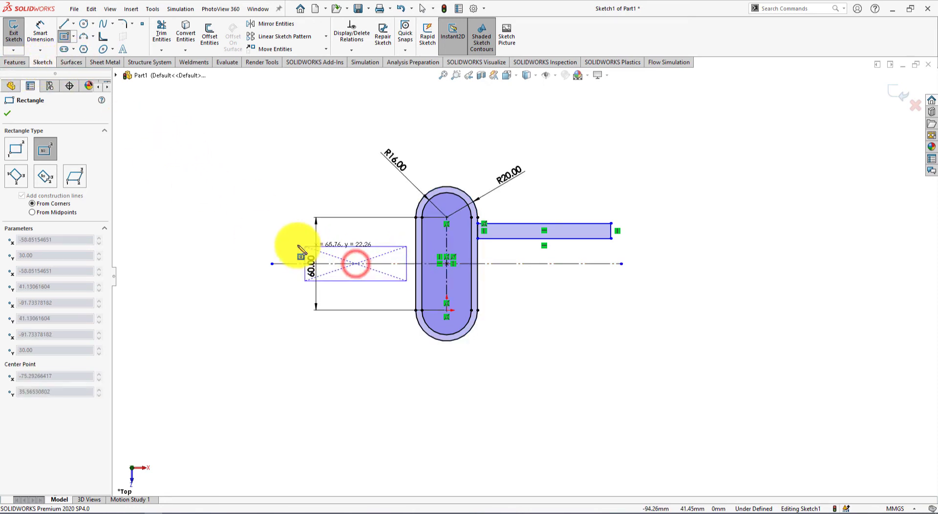
pyautogui.moveTo(302, 252); pyautogui.dragTo(293, 249)
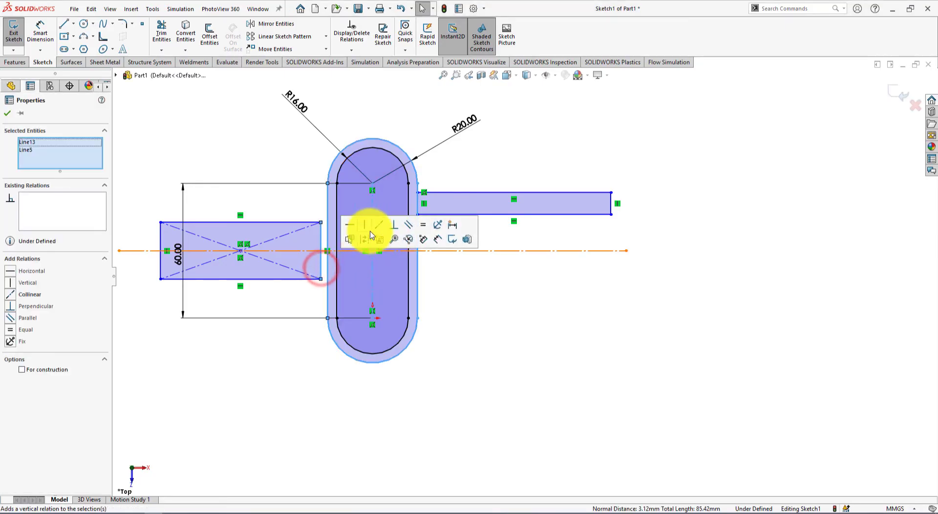
pyautogui.click(393, 224)
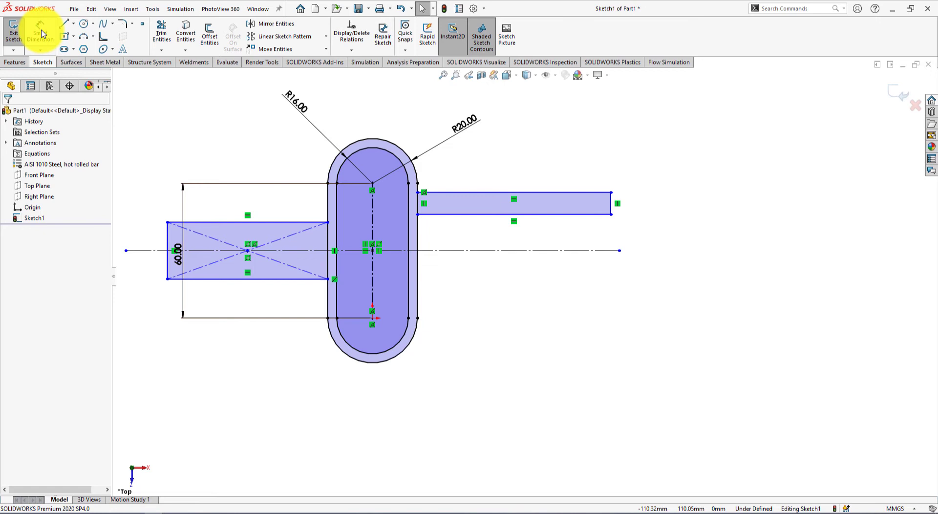
# - Dimension right arm 10 mm, left arm 20 mm, and left arm end 60 mm from slot centre
pyautogui.click(40, 33)
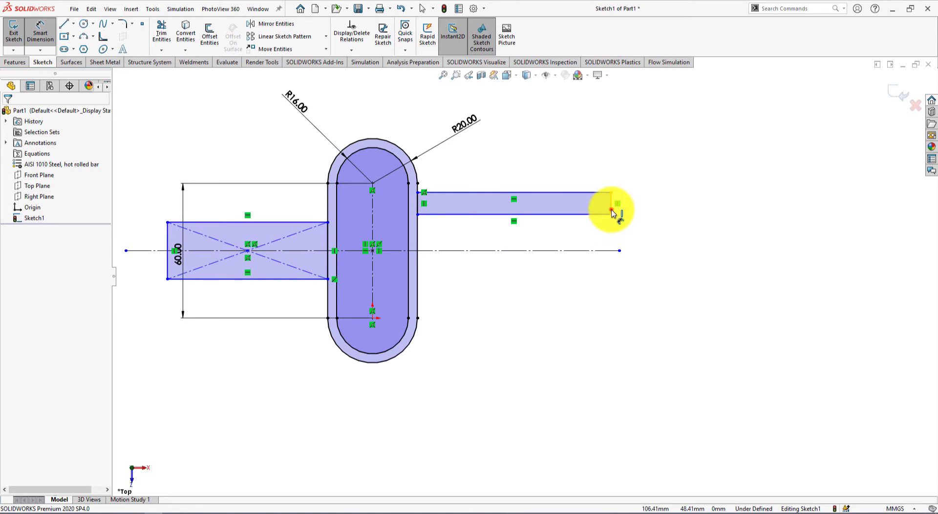
pyautogui.click(610, 210)
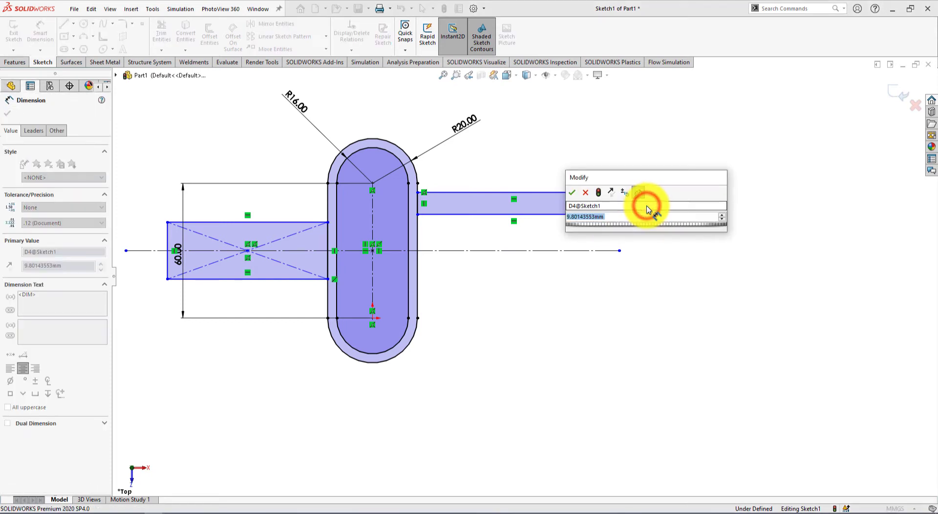
pyautogui.click(572, 192)
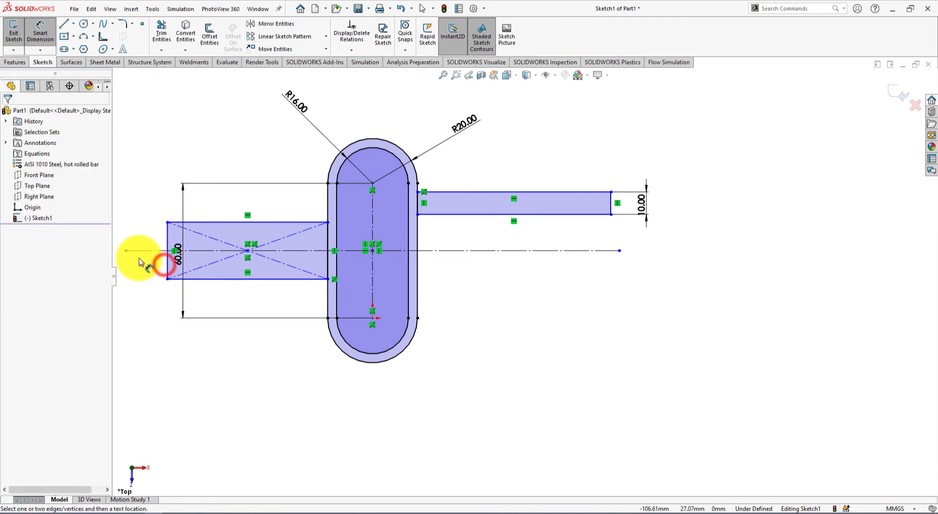
pyautogui.click(167, 251)
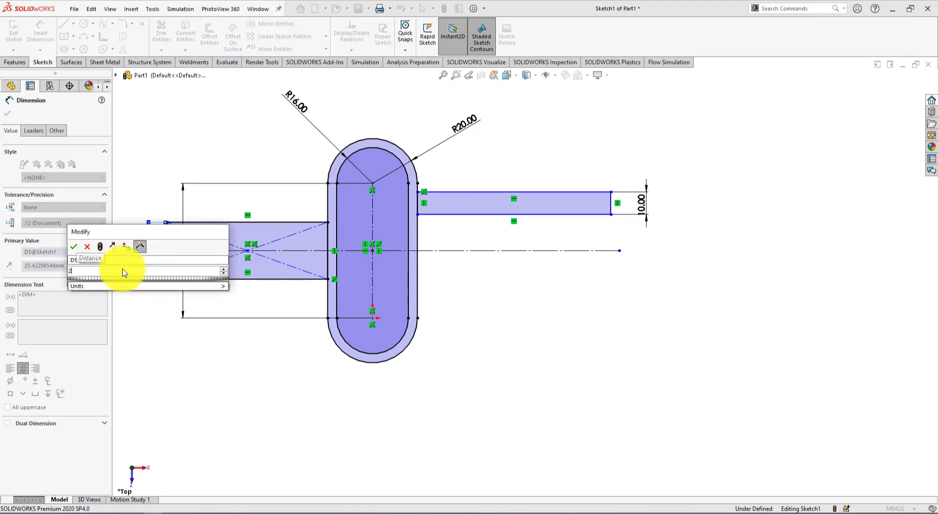
pyautogui.click(73, 247)
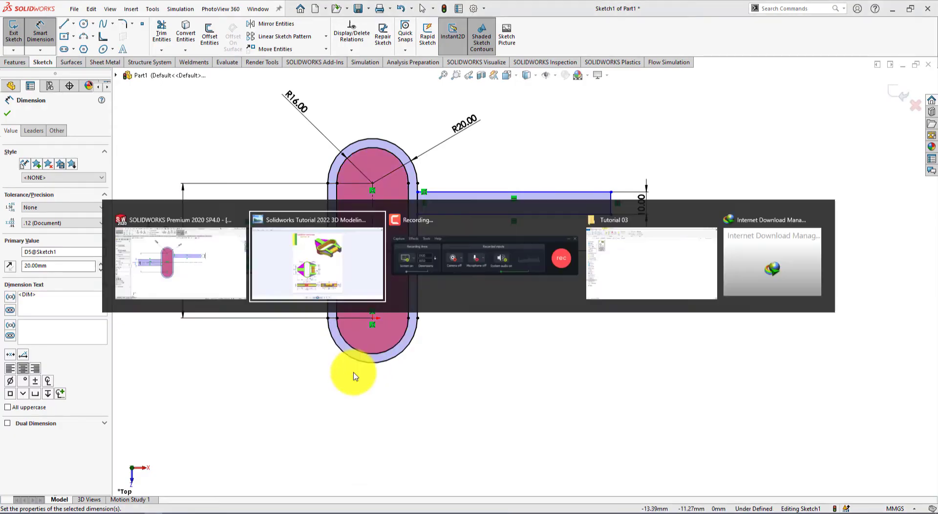
pyautogui.click(316, 258)
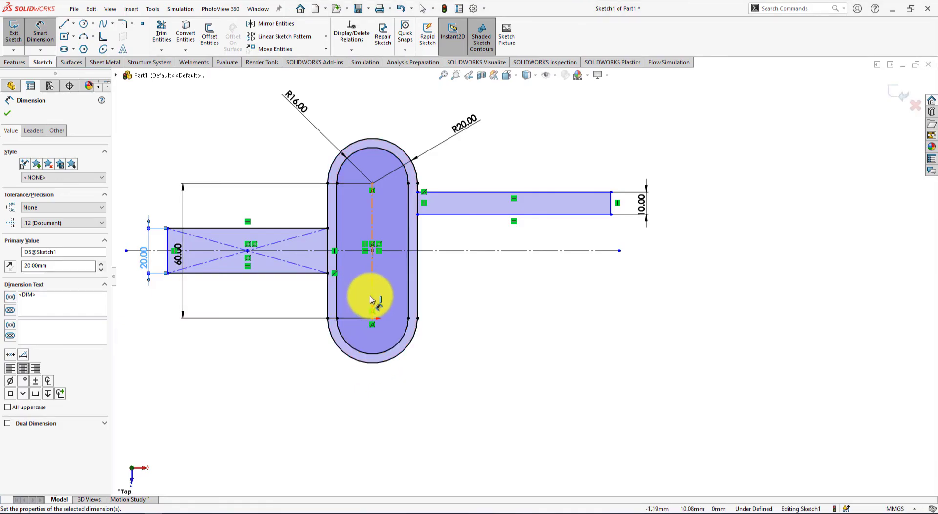
pyautogui.click(173, 266)
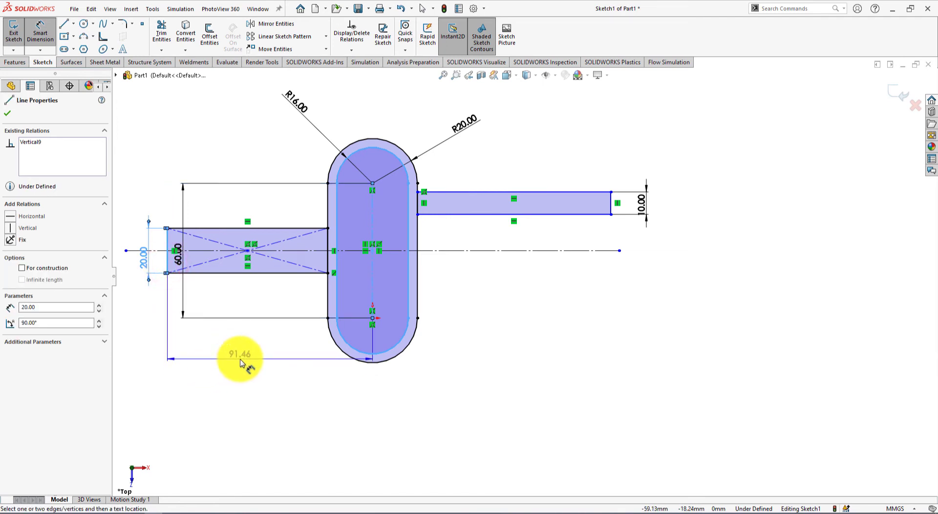
pyautogui.write('60')
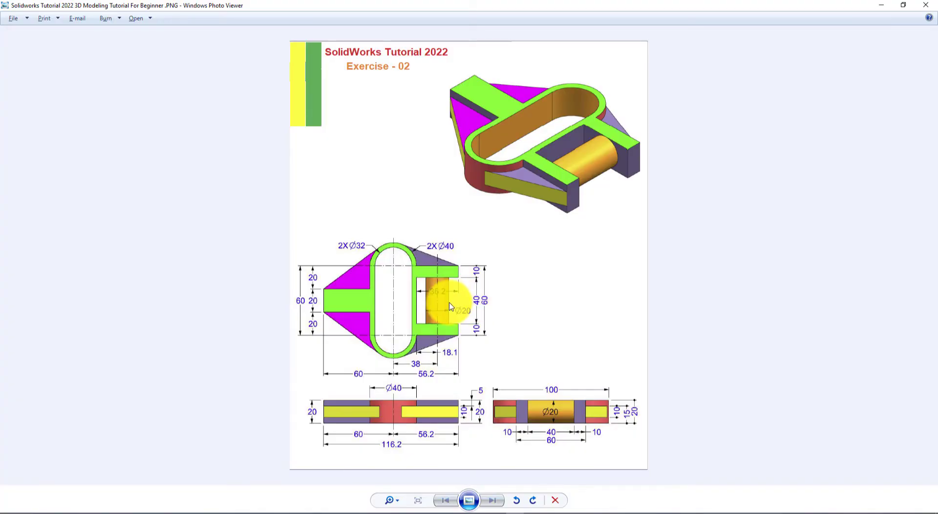
pyautogui.moveTo(481, 302)
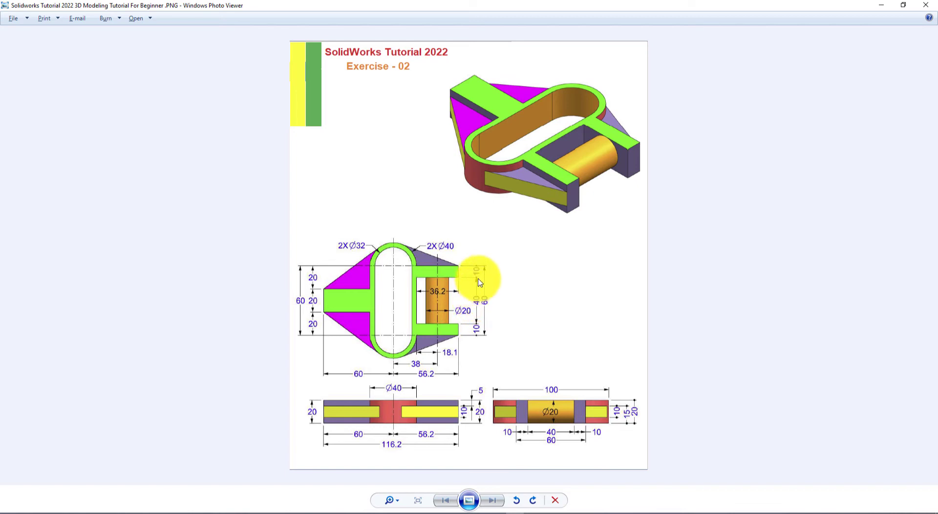
pyautogui.moveTo(536, 301)
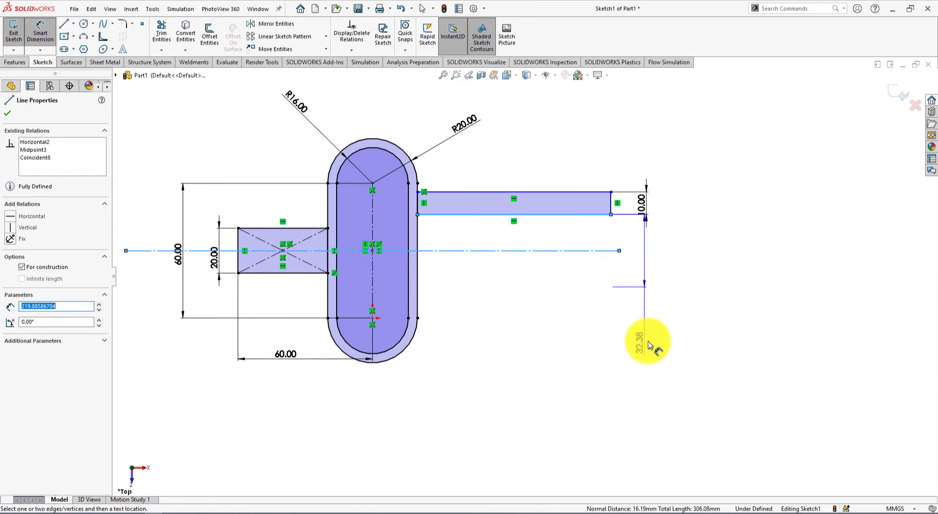
# - Dimension the right arm 40 mm off the centreline and 36.2 mm long
pyautogui.moveTo(649, 344); pyautogui.dragTo(685, 336)
pyautogui.write('40')
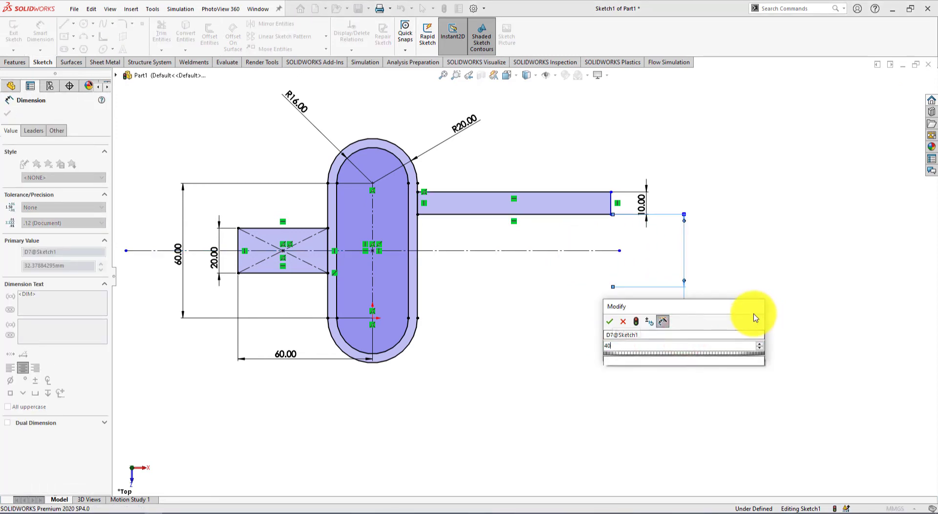
pyautogui.click(609, 322)
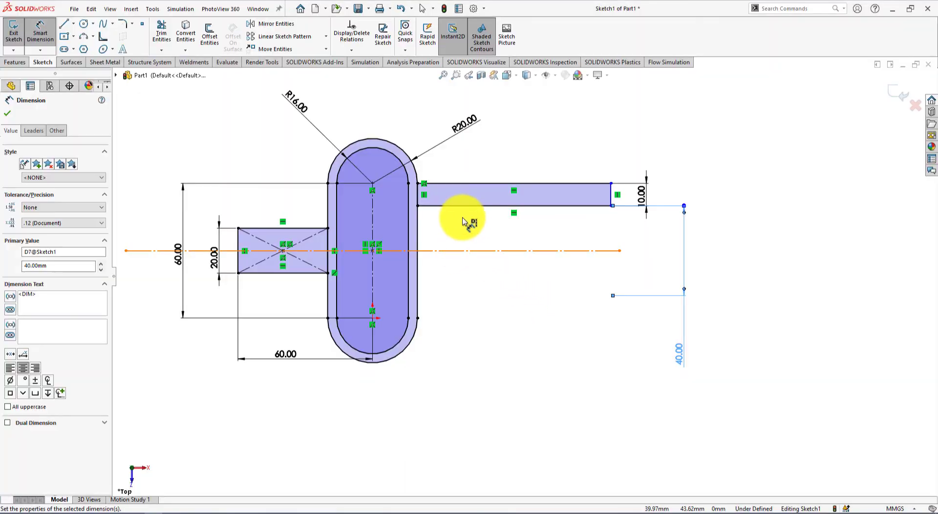
pyautogui.click(472, 205)
pyautogui.write('36')
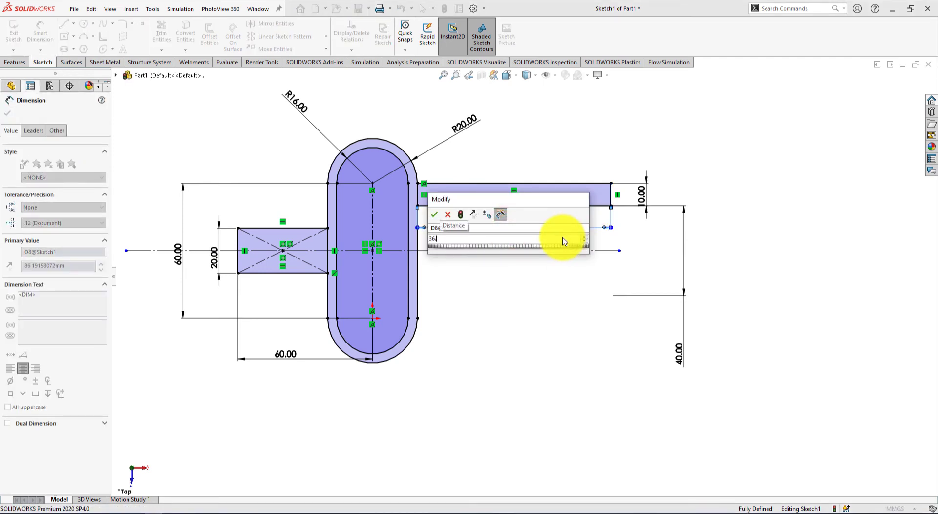
pyautogui.click(434, 214)
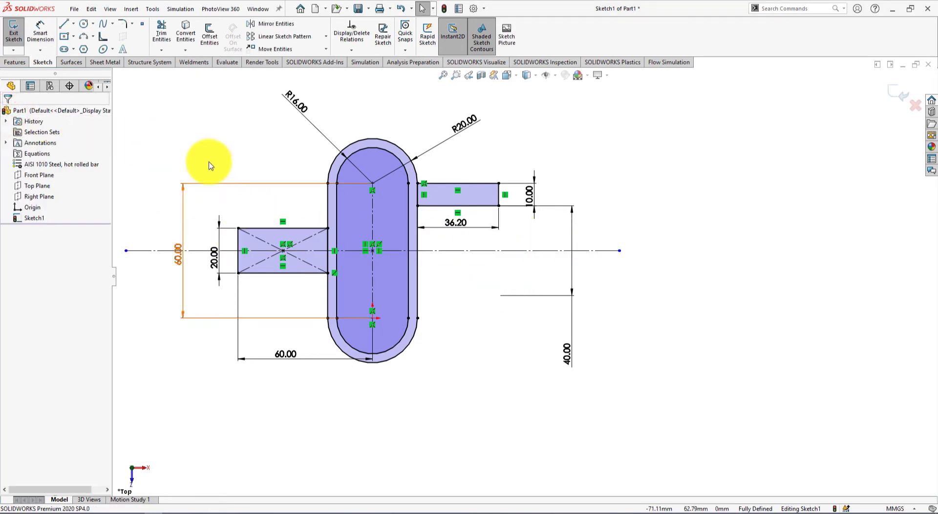
# - Mirror the right arm's lines across the horizontal centreline
pyautogui.click(276, 23)
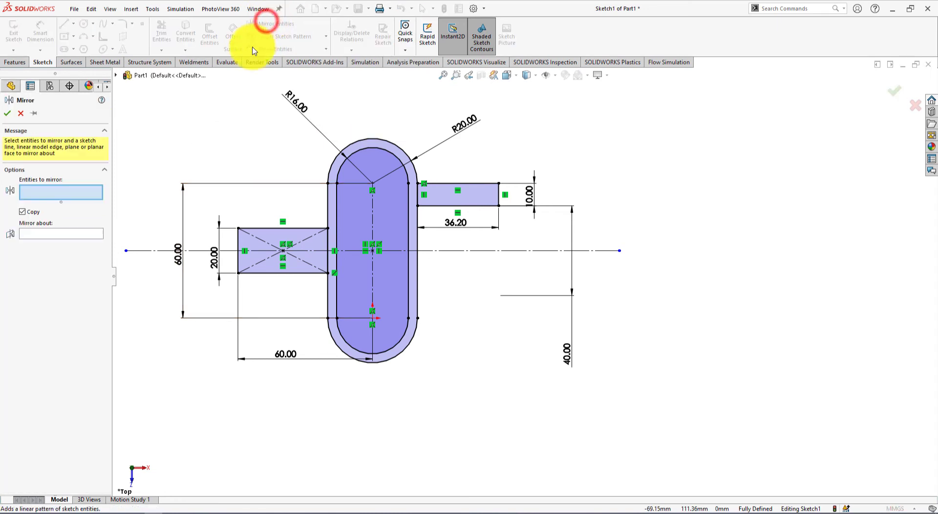
pyautogui.click(440, 205)
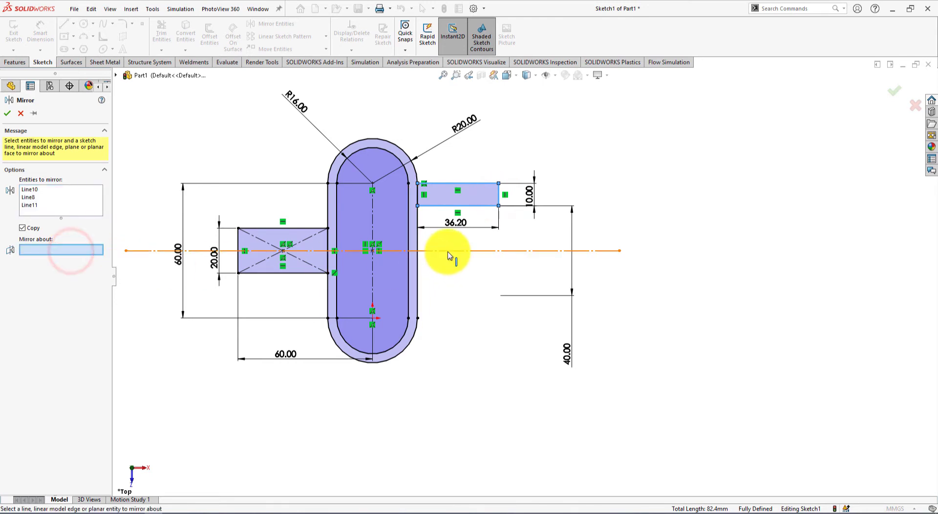
pyautogui.click(448, 250)
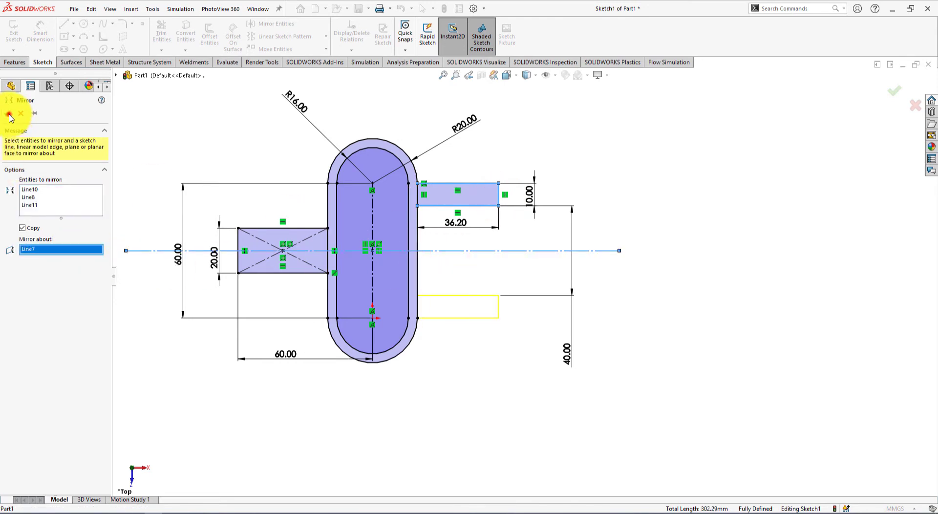
pyautogui.click(10, 114)
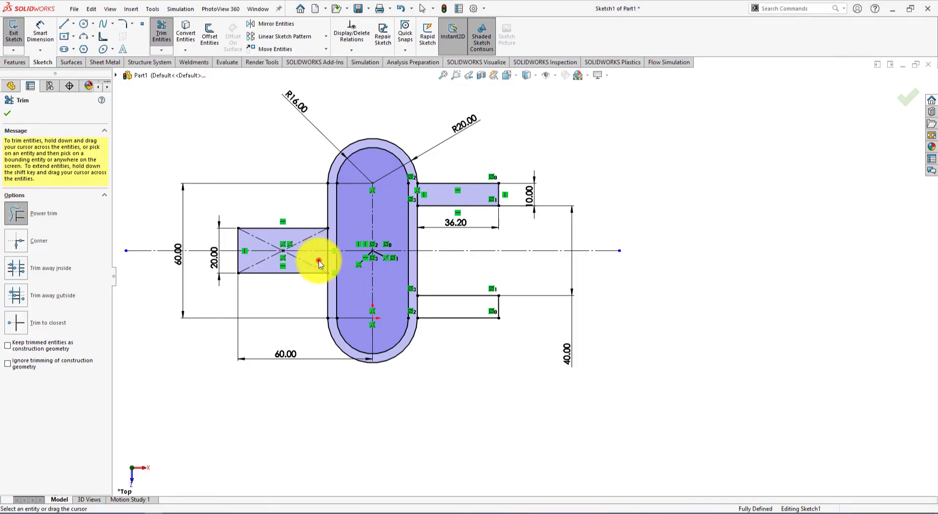
# - Trim the ring edge inside the left arm, accepting the slot break-up warning
pyautogui.click(318, 262)
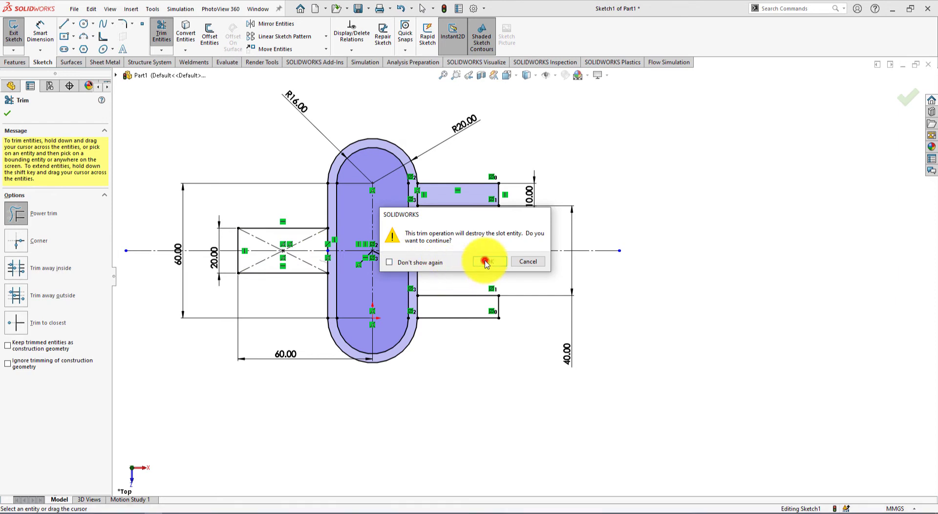
pyautogui.click(487, 261)
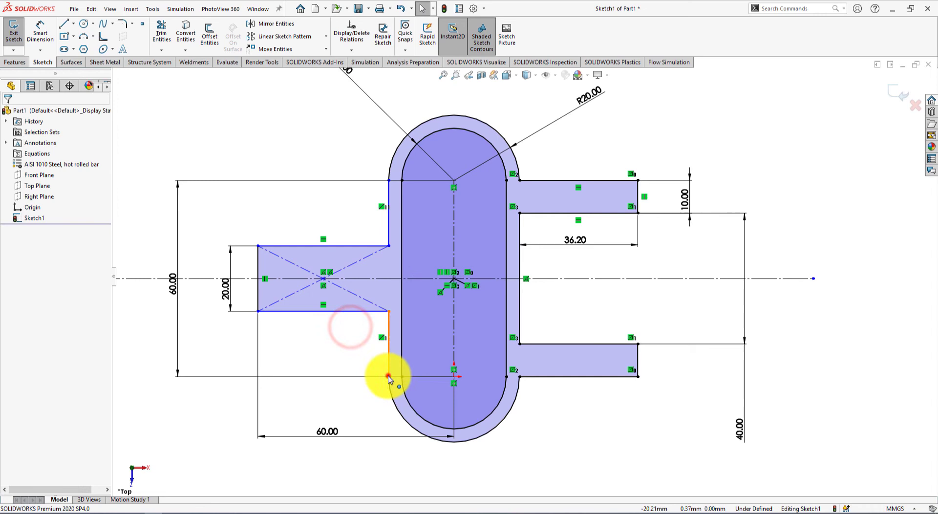
# - Trim a leftover ring piece and make the top outer arc tangent to its line
pyautogui.click(389, 377)
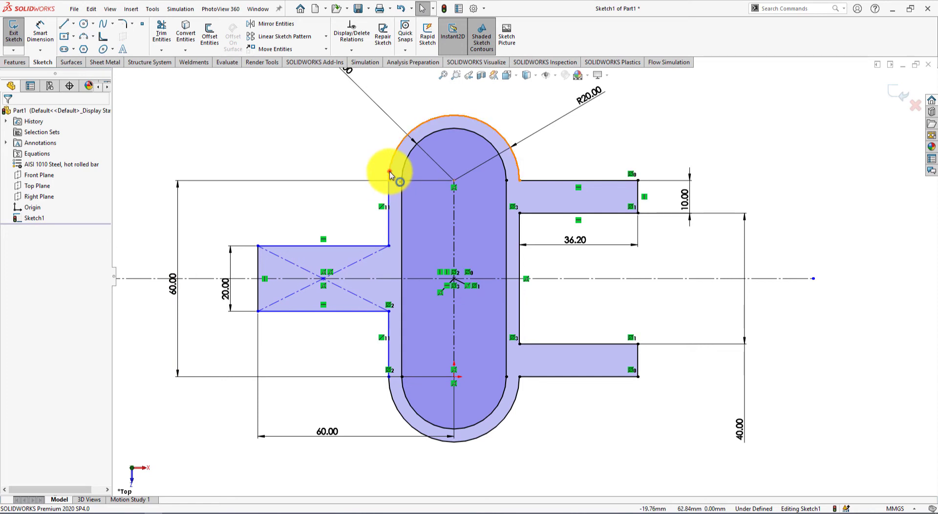
pyautogui.click(390, 180)
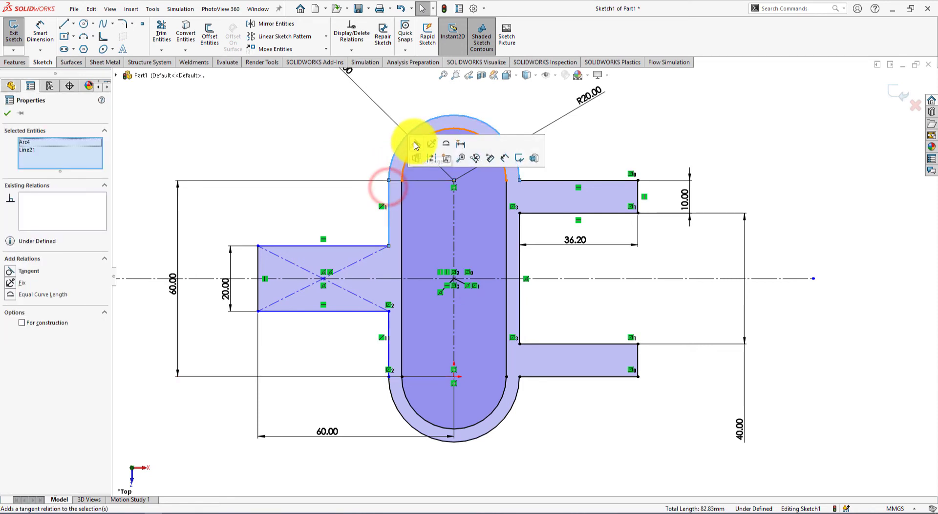
pyautogui.click(404, 360)
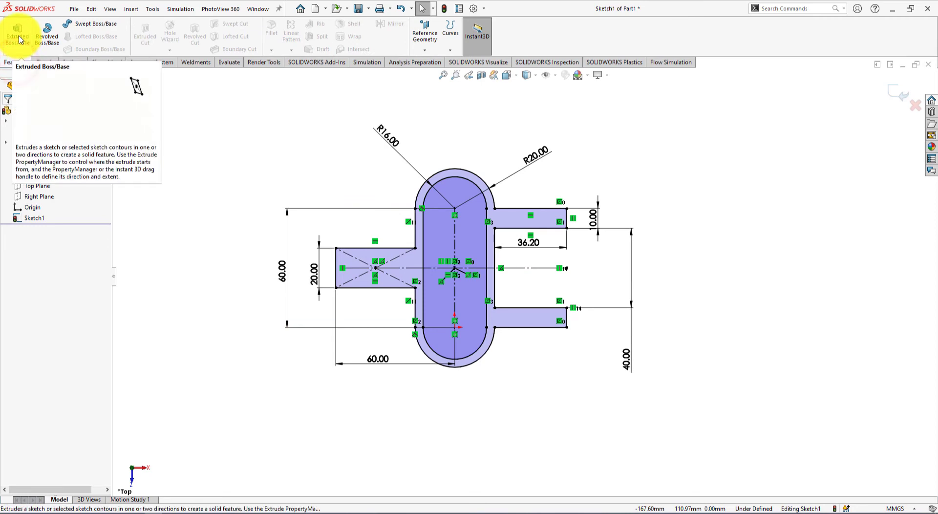
# - Set up a Blind boss extrusion of Sketch1 with 20 mm depth
pyautogui.click(16, 29)
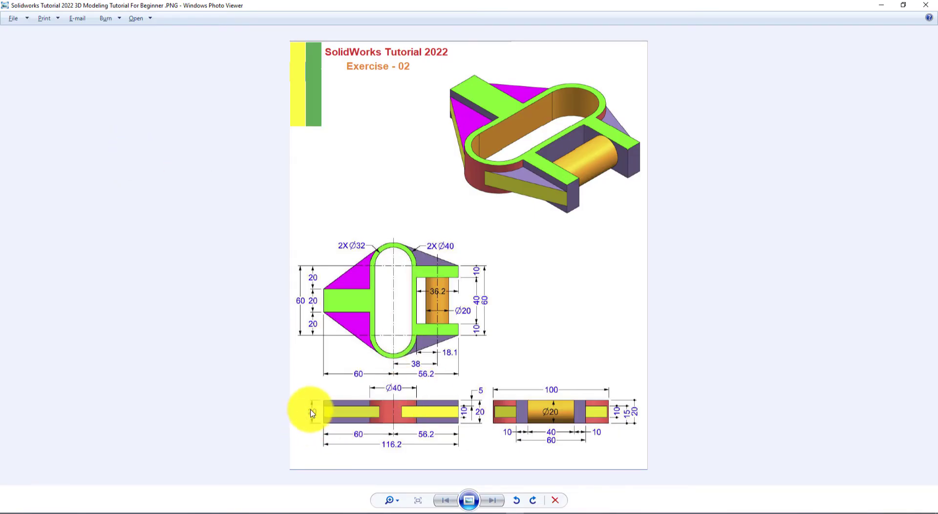
pyautogui.moveTo(293, 415)
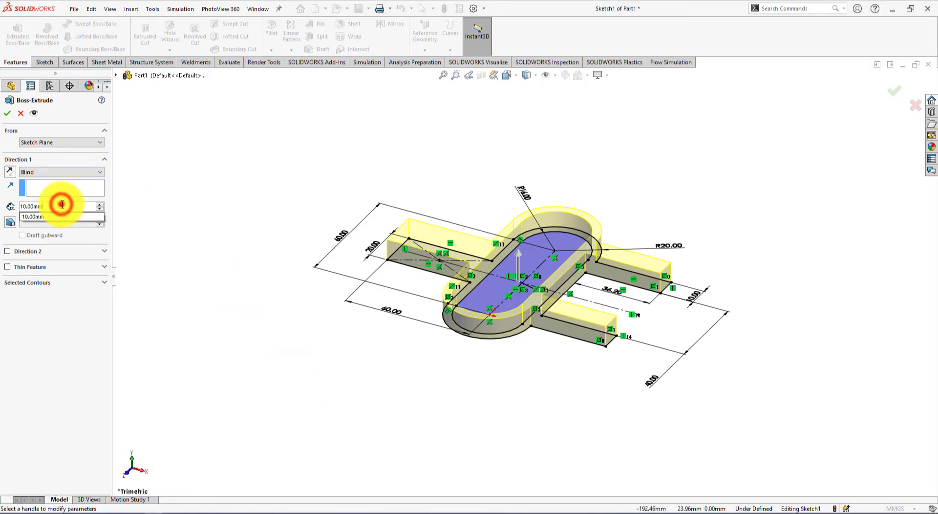
pyautogui.write('20')
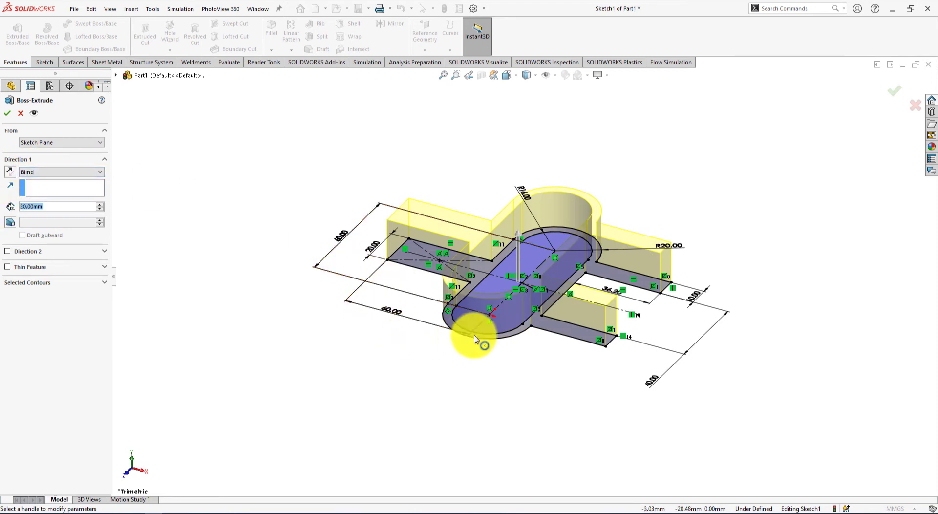
pyautogui.click(59, 173)
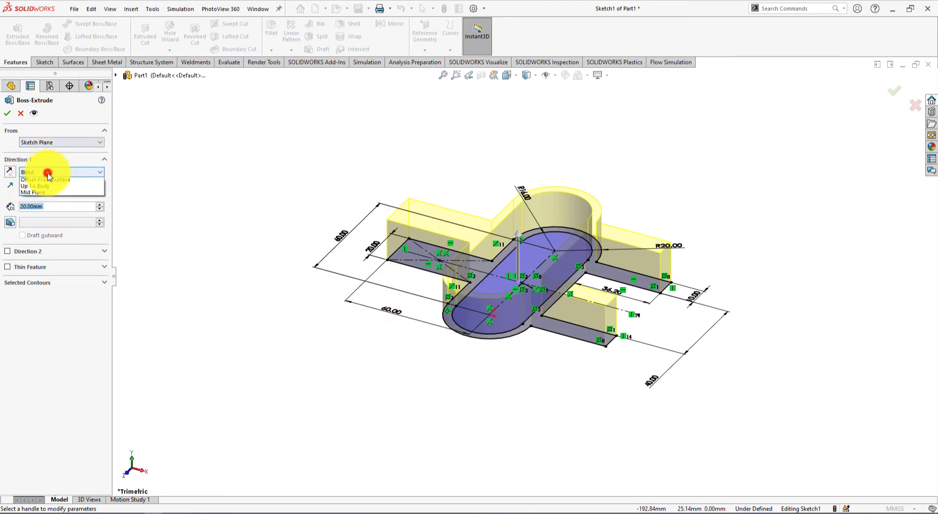
pyautogui.click(33, 179)
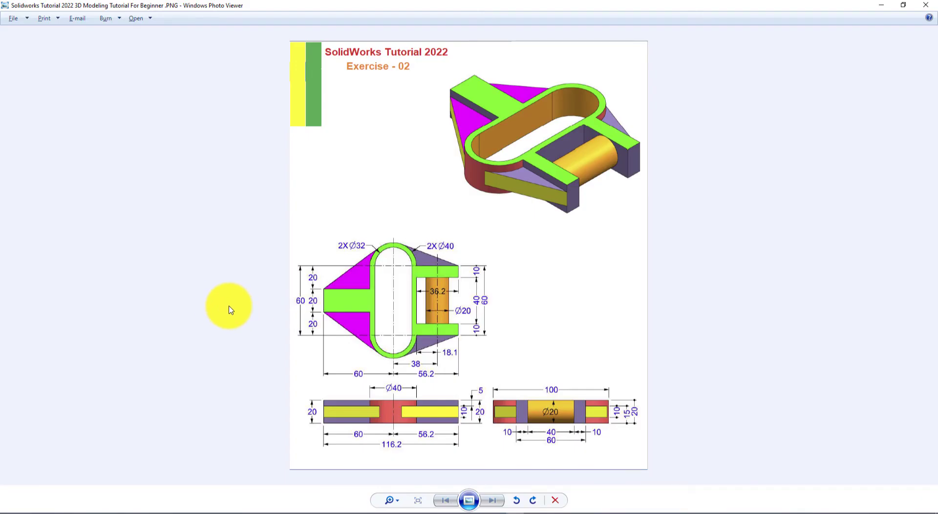
pyautogui.moveTo(238, 298)
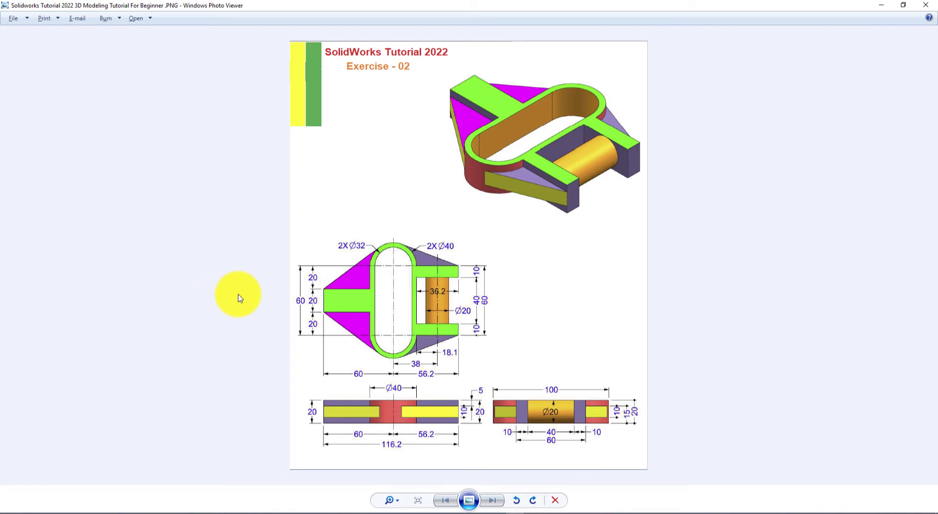
pyautogui.moveTo(350, 323)
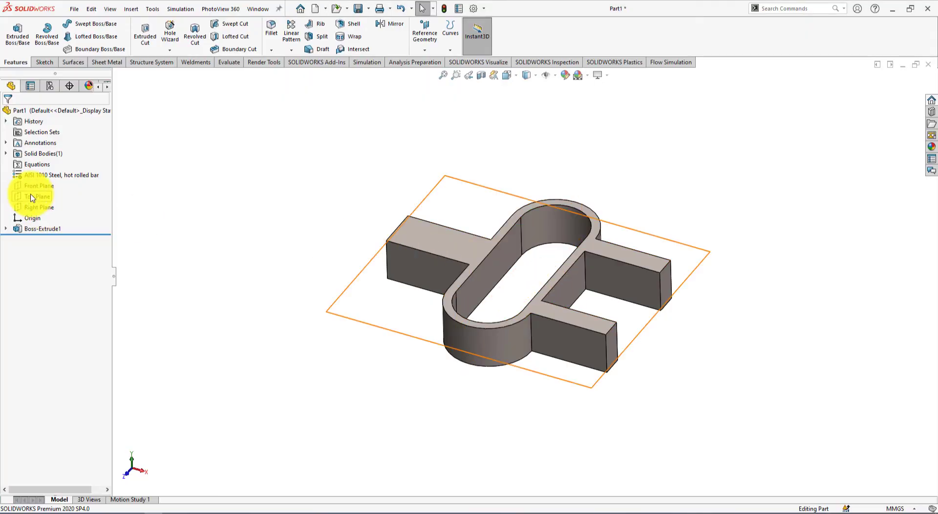
# - Select Top Plane to start Sketch2 on it
pyautogui.click(39, 197)
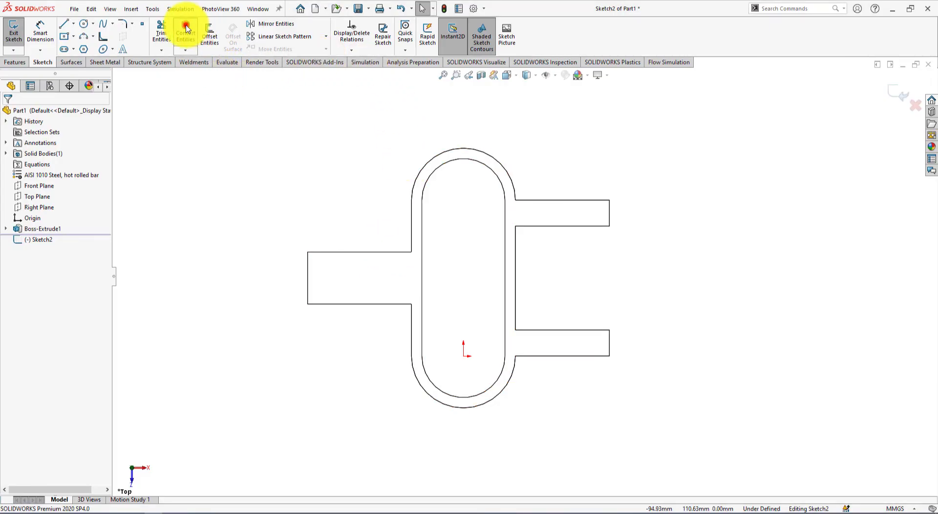
# - Convert the left arm's upper edge and the outer ring edge above it
pyautogui.click(185, 33)
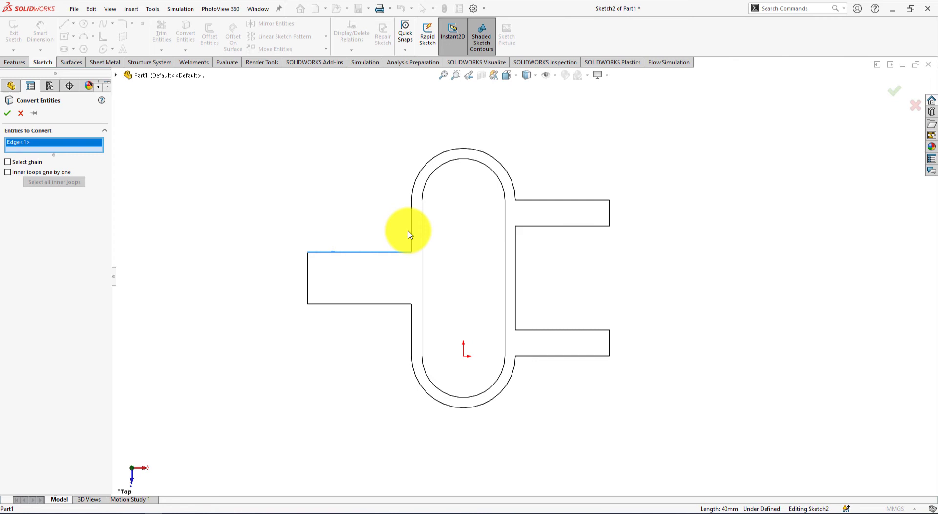
pyautogui.click(419, 174)
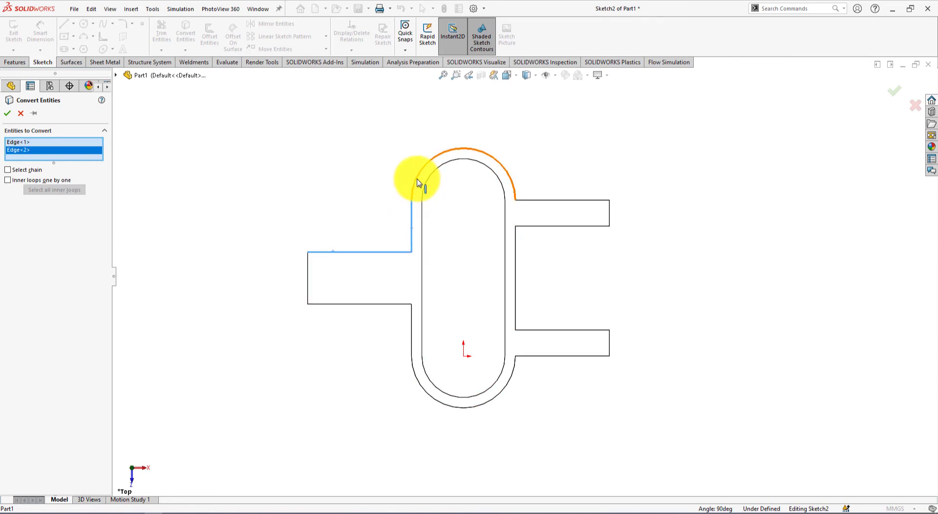
pyautogui.click(464, 151)
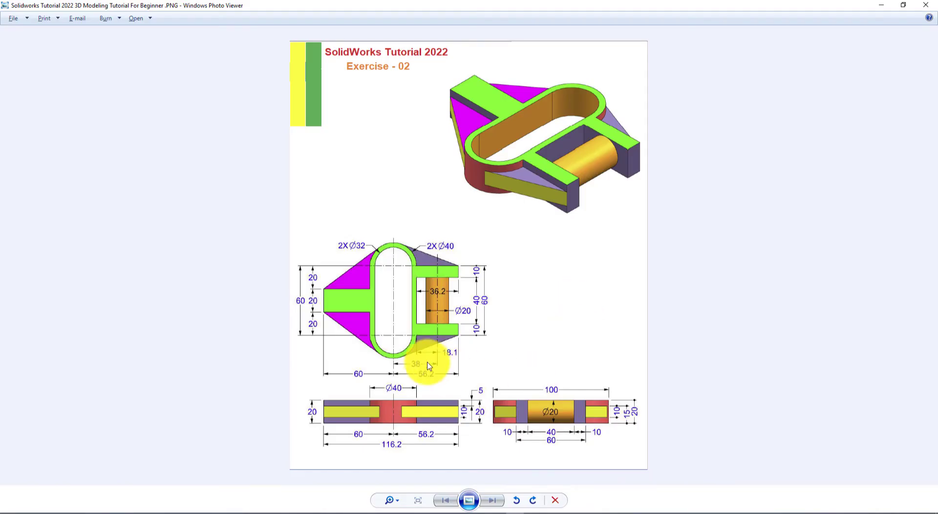
pyautogui.press('alt+tab')
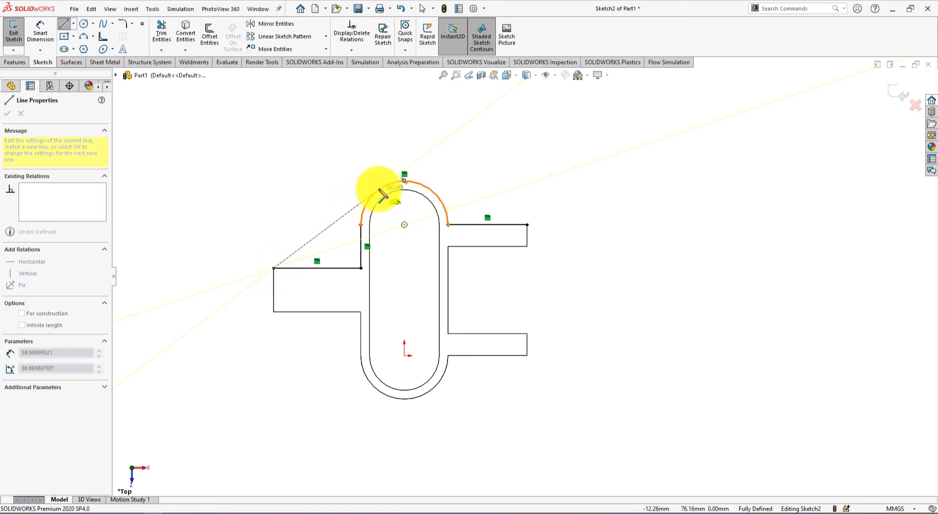
# - Draw two slanted gusset lines from the arm corners tangent to the top arc
pyautogui.rightClick(389, 175)
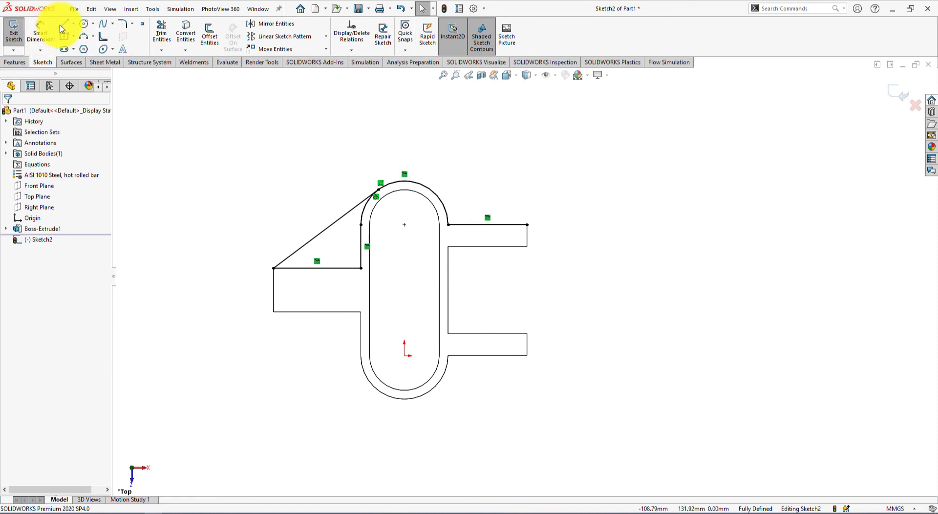
pyautogui.click(62, 24)
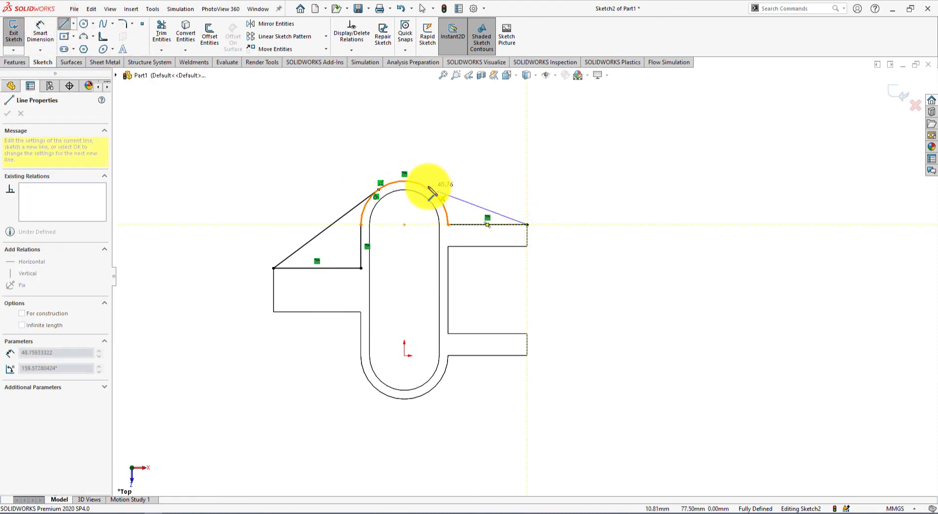
pyautogui.rightClick(431, 191)
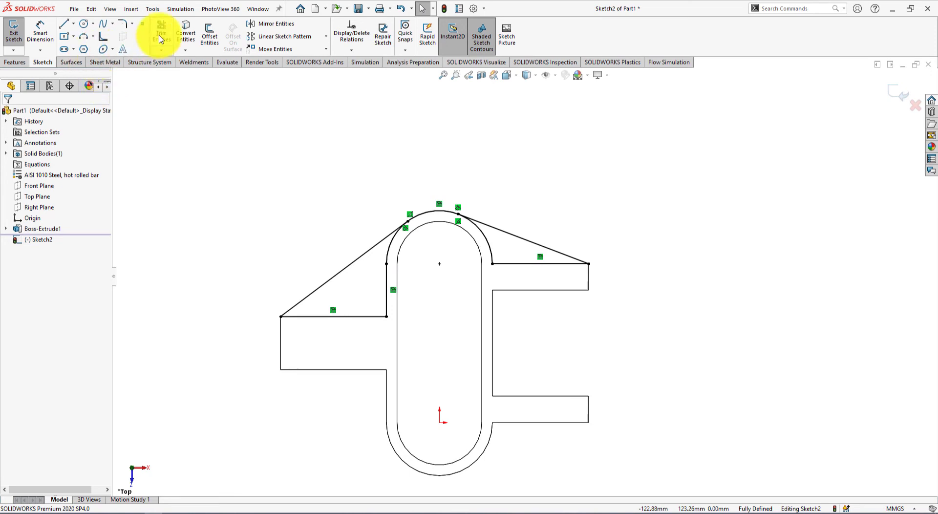
# - Trim the unneeded converted edges to close both triangular gusset regions
pyautogui.click(161, 33)
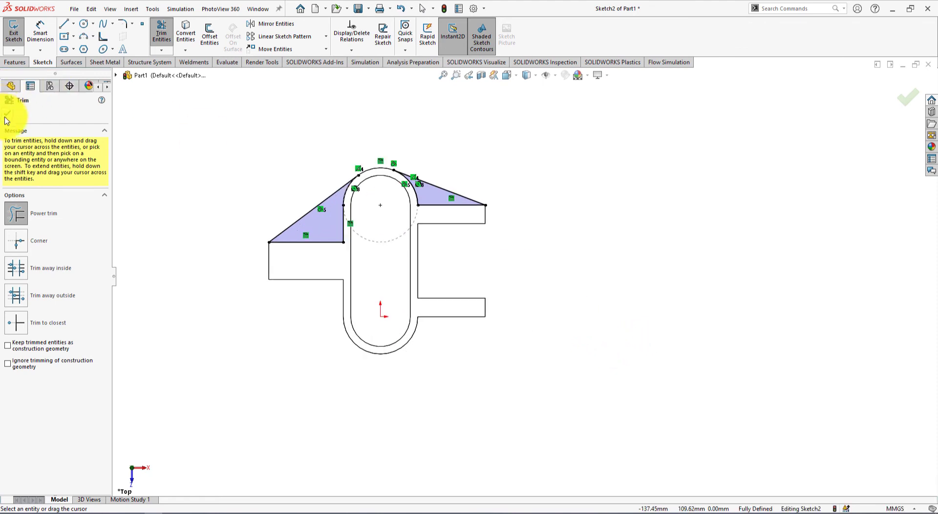
pyautogui.click(74, 23)
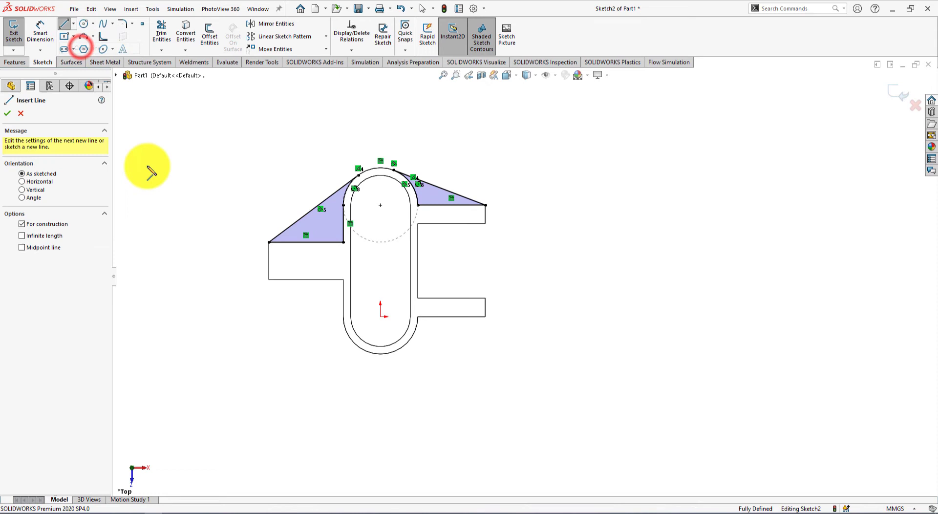
# - Draw a horizontal centreline through the middle of the part
pyautogui.click(268, 261)
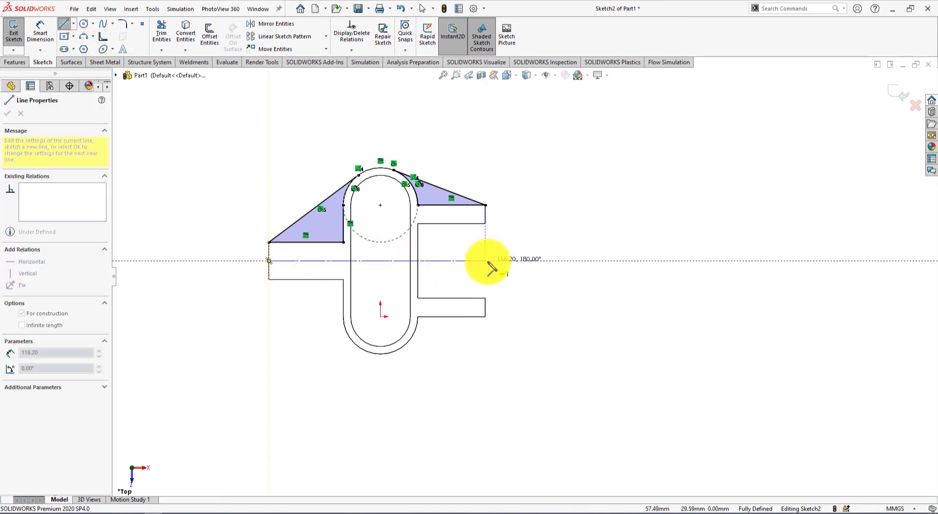
pyautogui.click(486, 261)
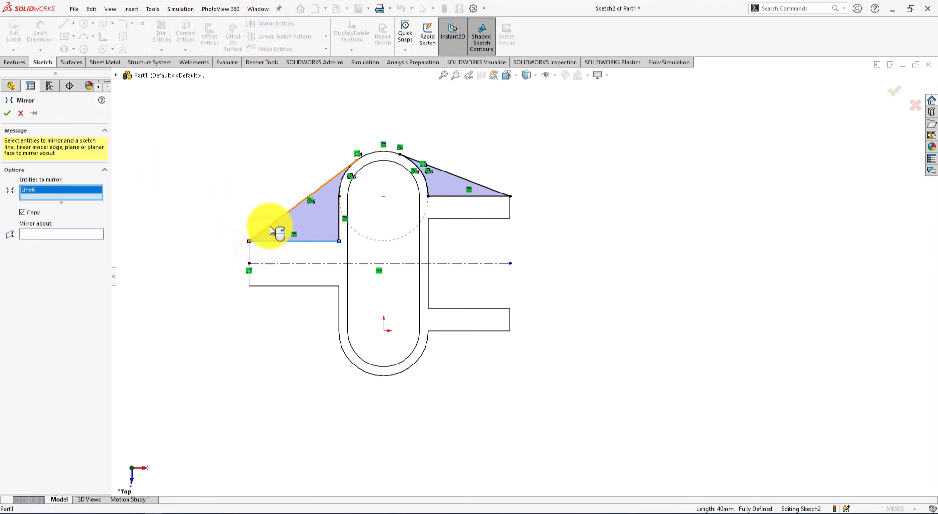
# - Mirror both gussets' edges and arcs about the centreline in Sketch2
pyautogui.click(342, 220)
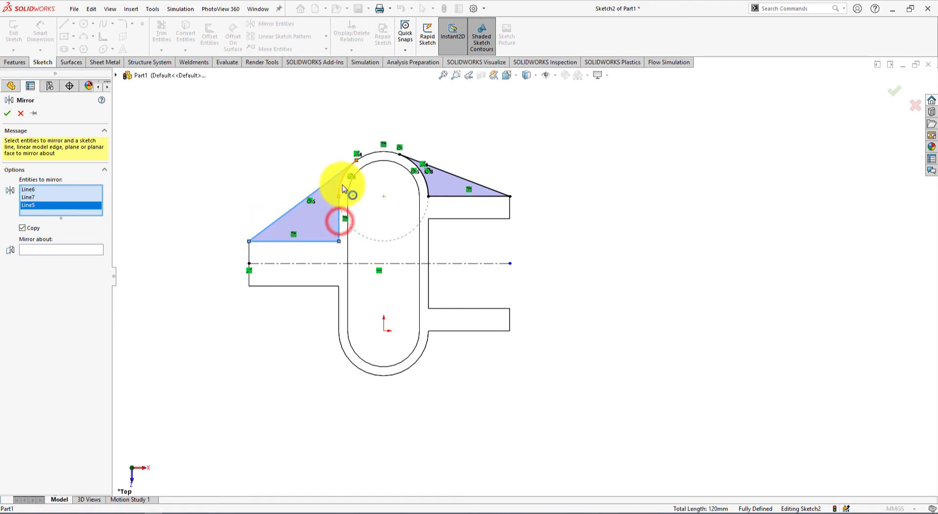
pyautogui.click(412, 161)
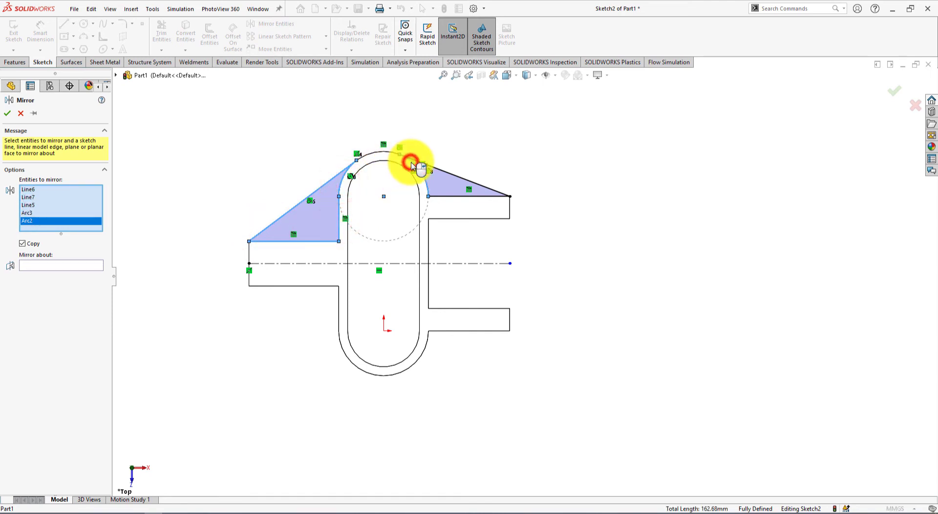
pyautogui.click(469, 196)
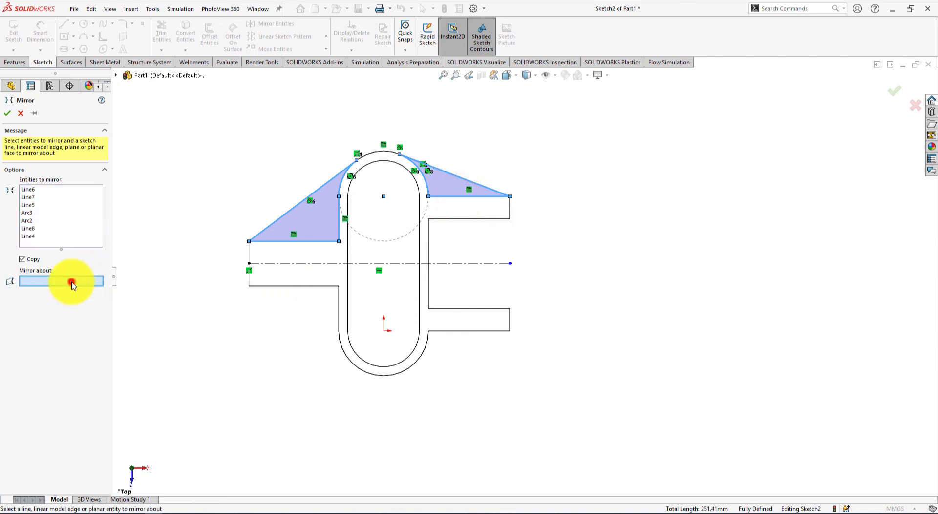
pyautogui.click(299, 263)
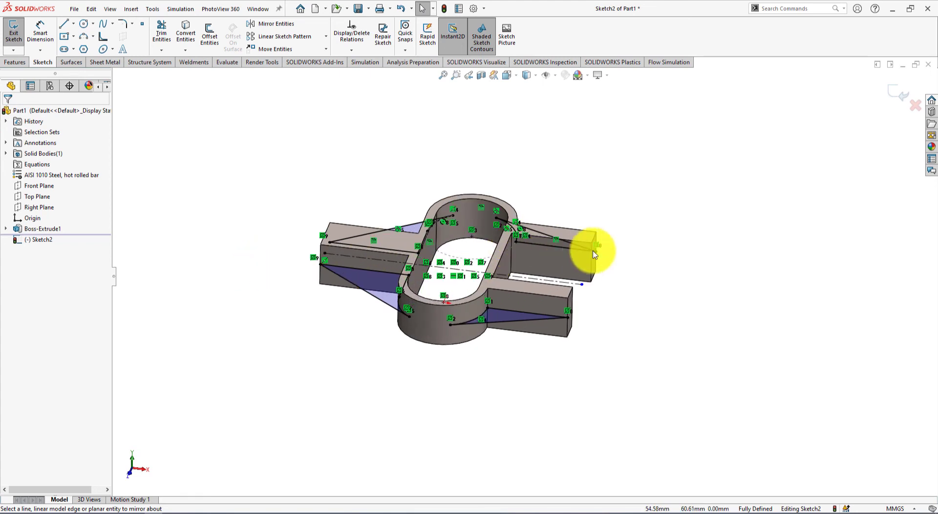
# - Start an Extruded Boss/Base on the mirrored gusset sketch
pyautogui.click(16, 62)
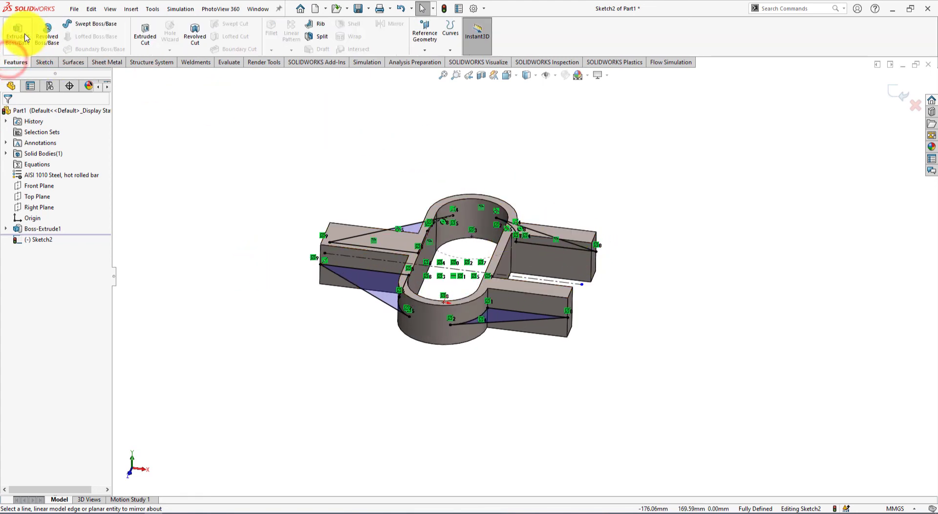
pyautogui.click(17, 31)
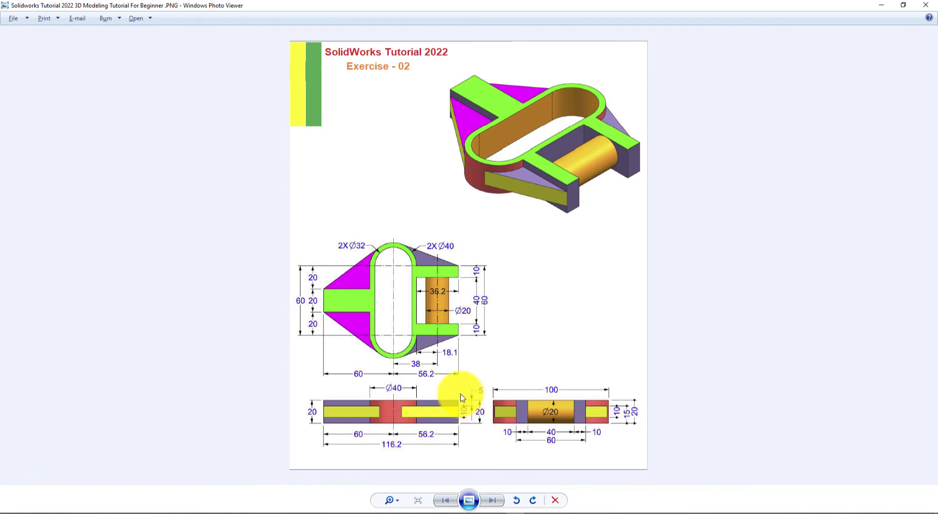
pyautogui.moveTo(622, 419)
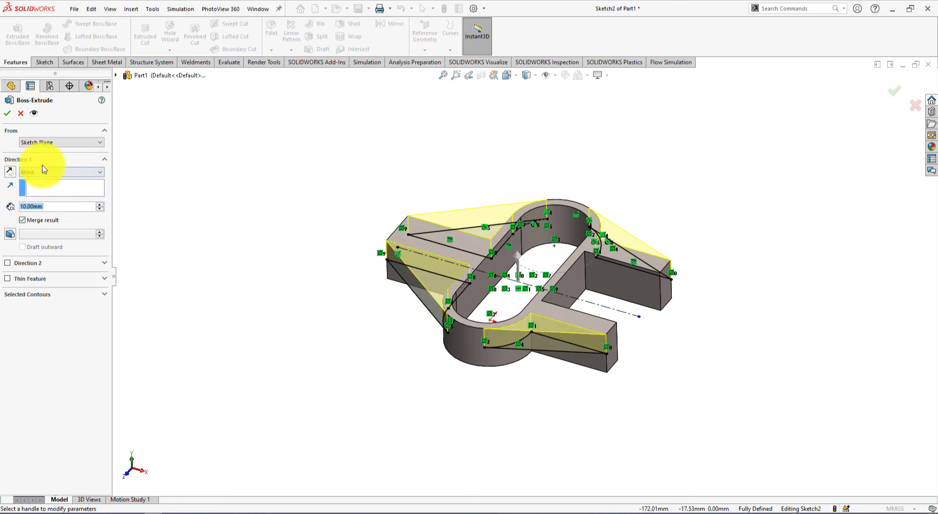
# - Set the gusset extrusion's end condition, creating Boss-Extrude2
pyautogui.click(60, 171)
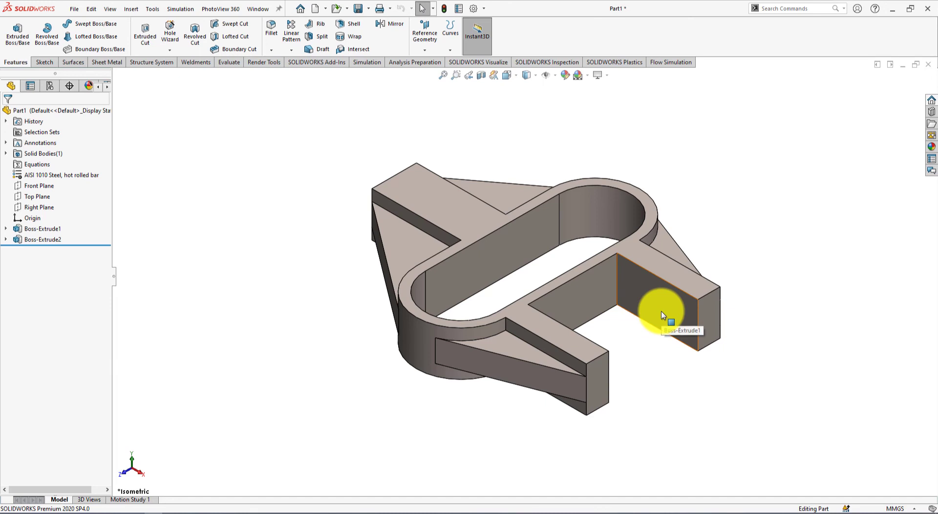
# - Start Sketch3 on the side arm's end face
pyautogui.click(663, 311)
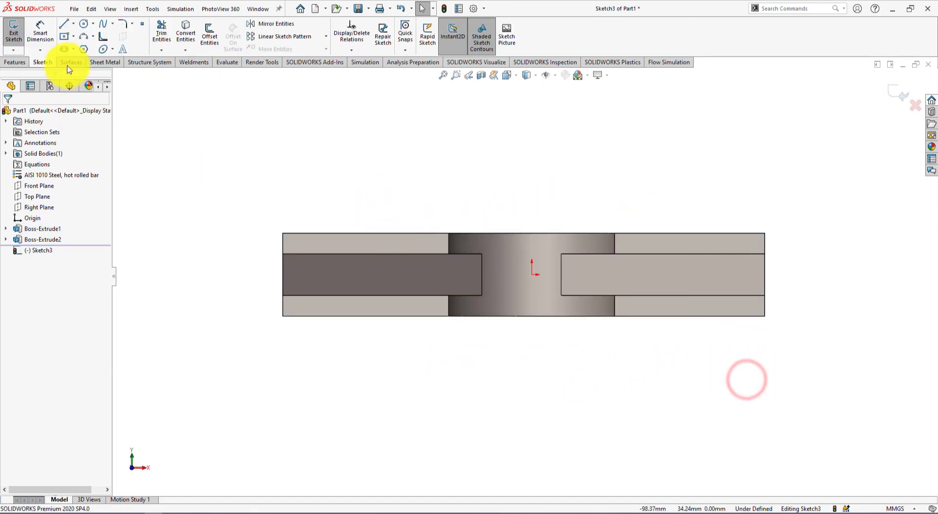
pyautogui.click(83, 24)
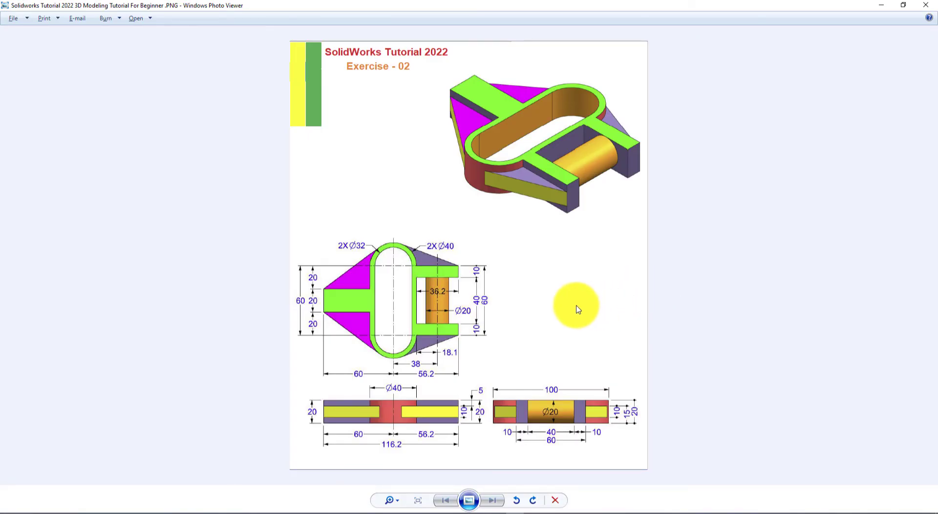
pyautogui.moveTo(474, 355)
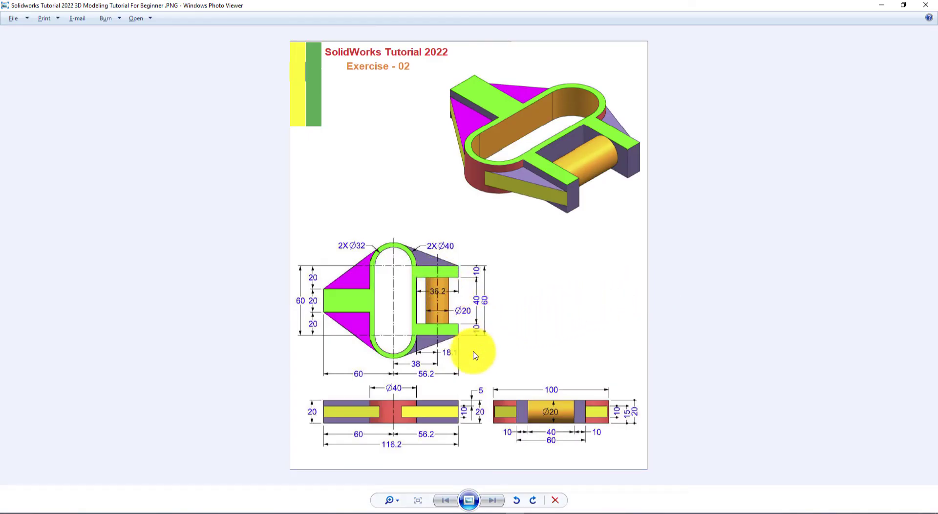
pyautogui.moveTo(468, 375)
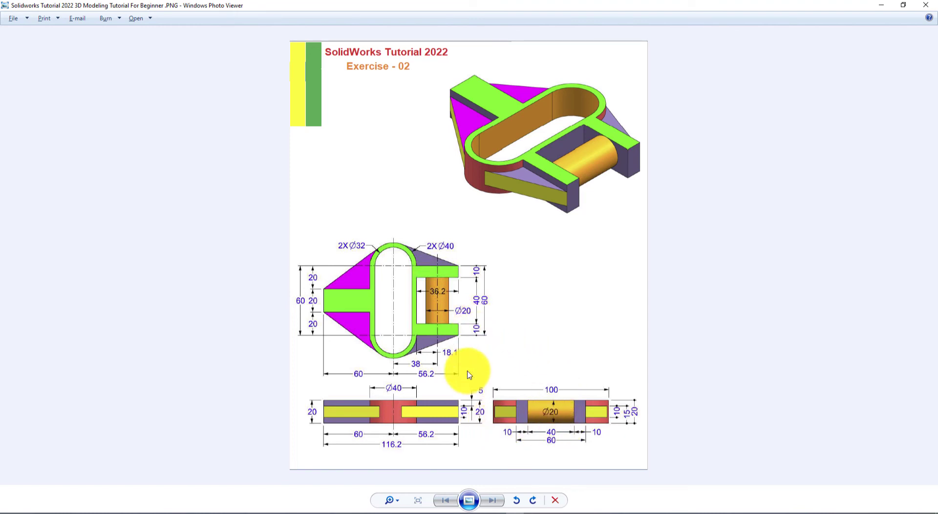
pyautogui.moveTo(554, 380)
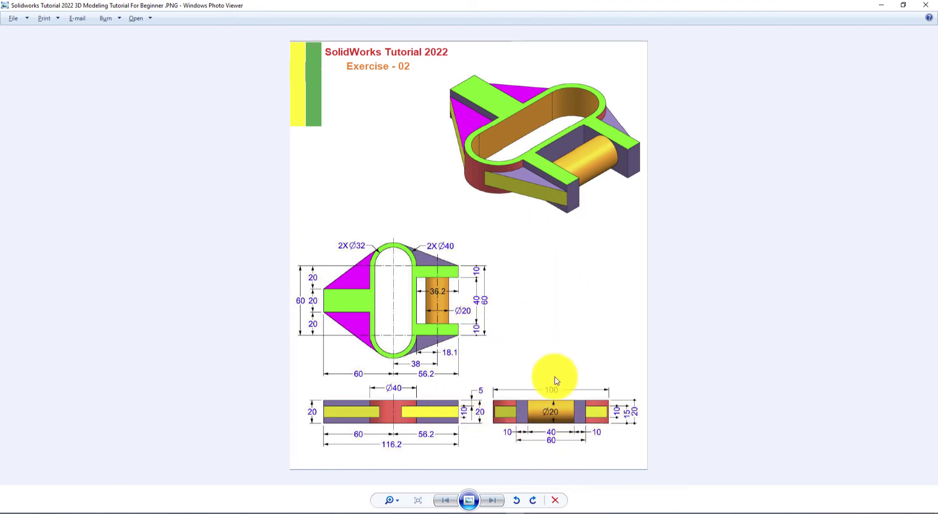
pyautogui.moveTo(428, 330)
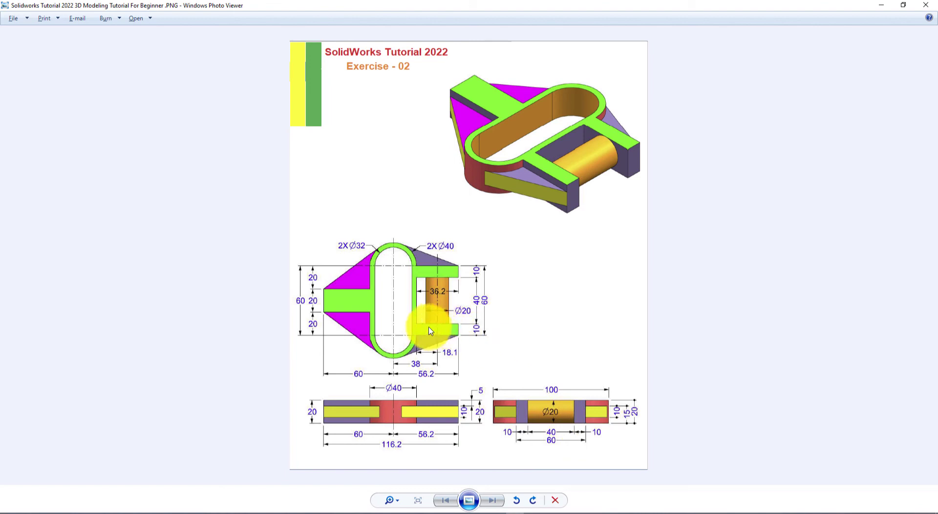
pyautogui.moveTo(446, 316)
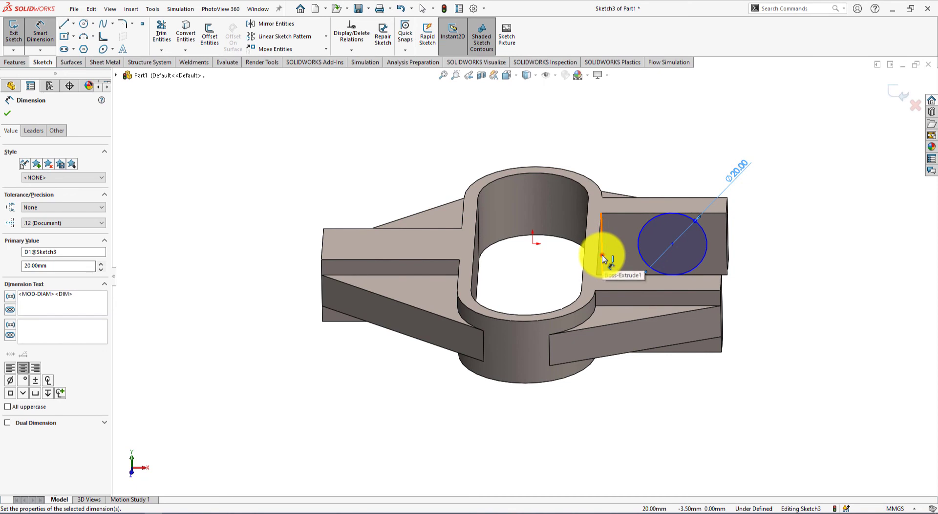
# - Dimension the circle centre 18.1 mm from the arm opening's inner edge
pyautogui.click(670, 244)
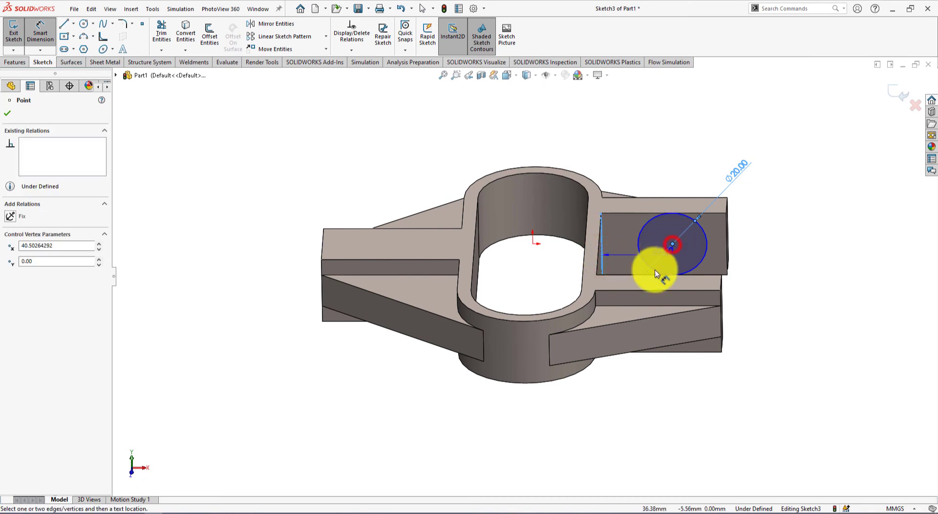
pyautogui.click(671, 244)
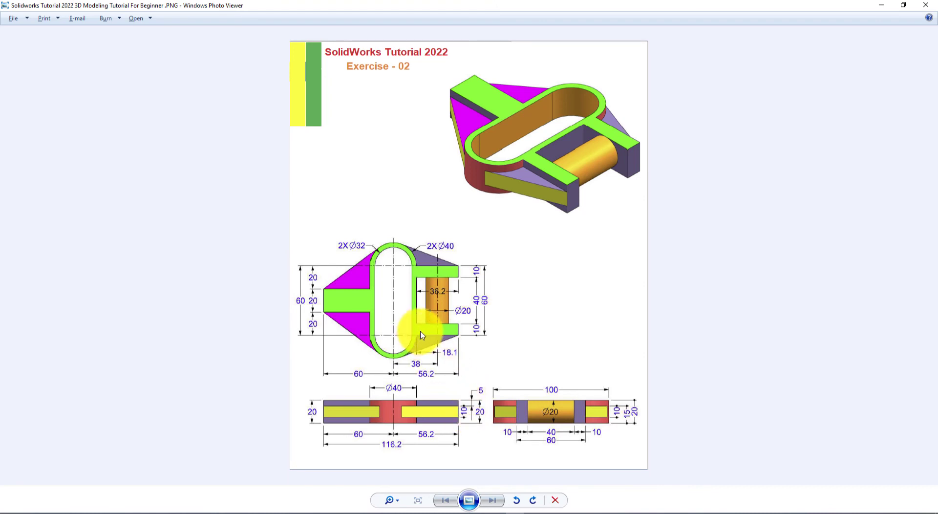
pyautogui.moveTo(425, 367)
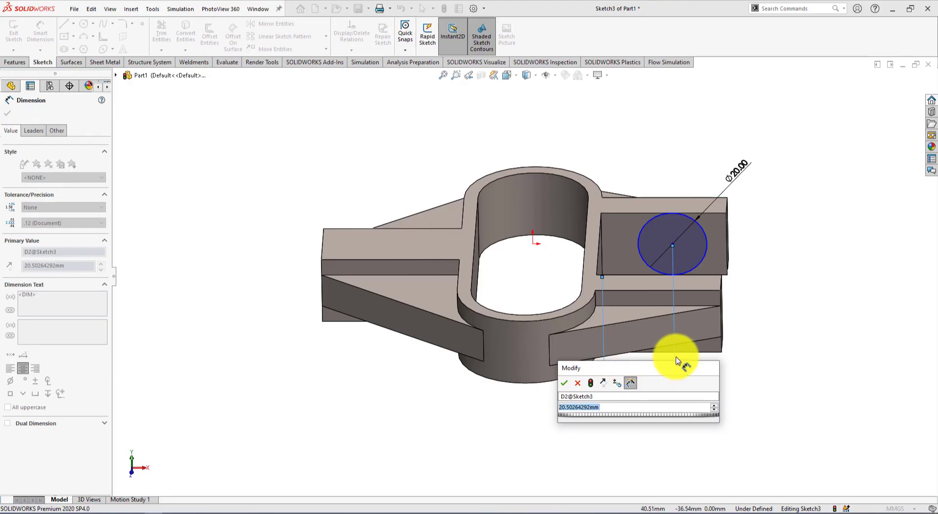
pyautogui.write('18.1')
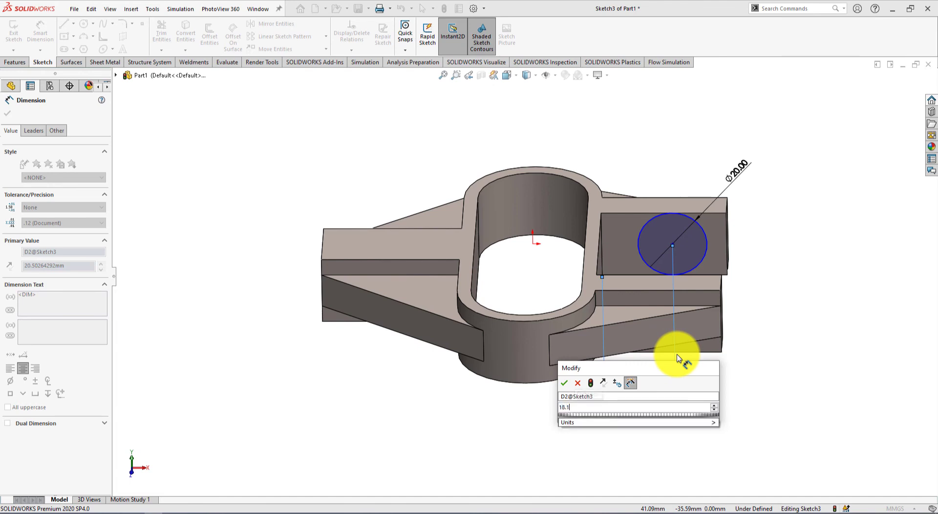
pyautogui.click(563, 383)
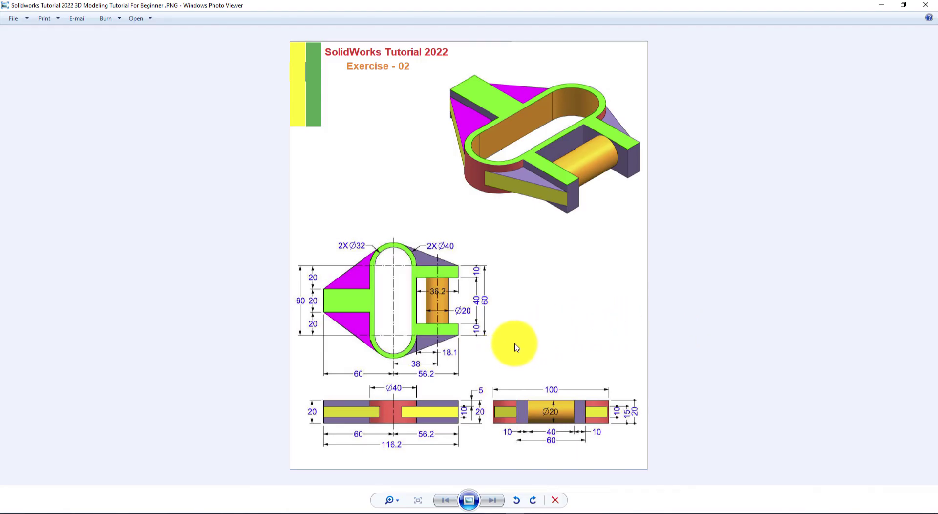
pyautogui.moveTo(506, 339)
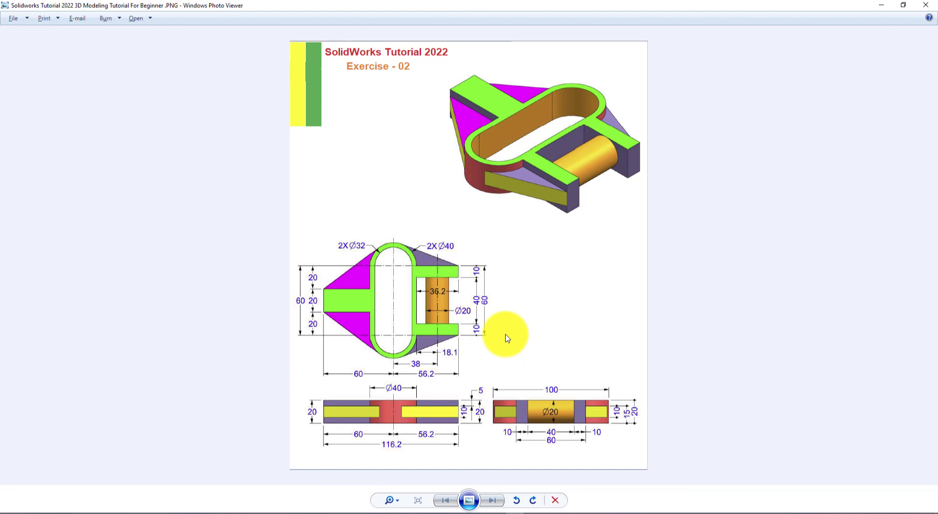
pyautogui.moveTo(507, 334)
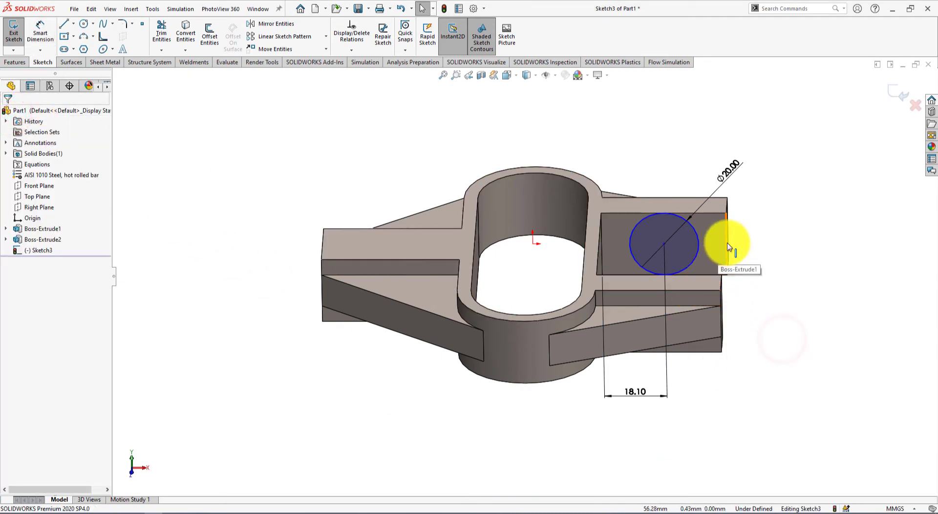
pyautogui.moveTo(751, 234)
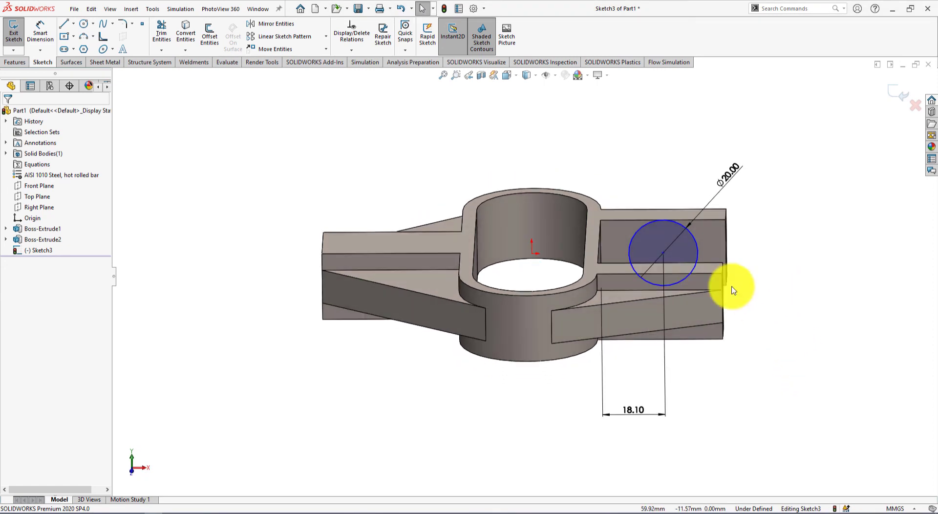
# - Make the circle centre horizontal with the arm edge's midpoint, fully defining Sketch3
pyautogui.click(663, 253)
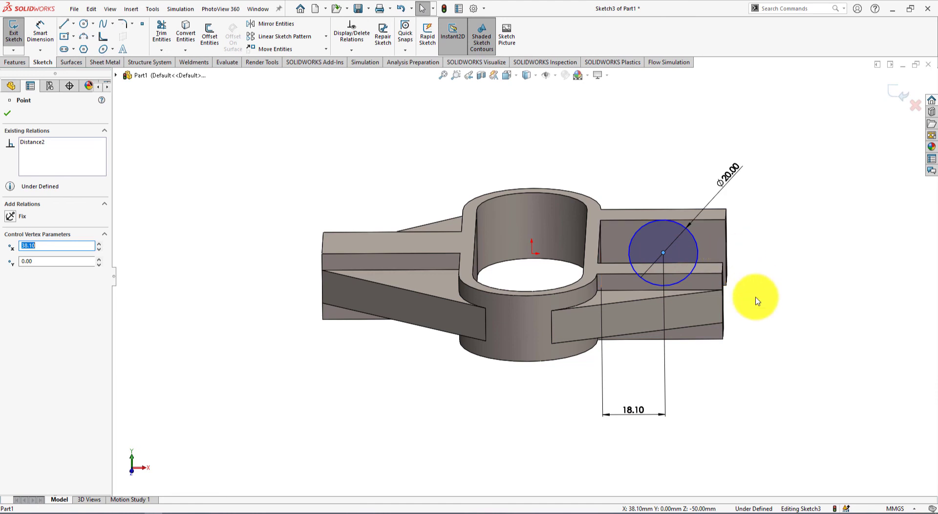
pyautogui.moveTo(757, 301); pyautogui.dragTo(730, 269)
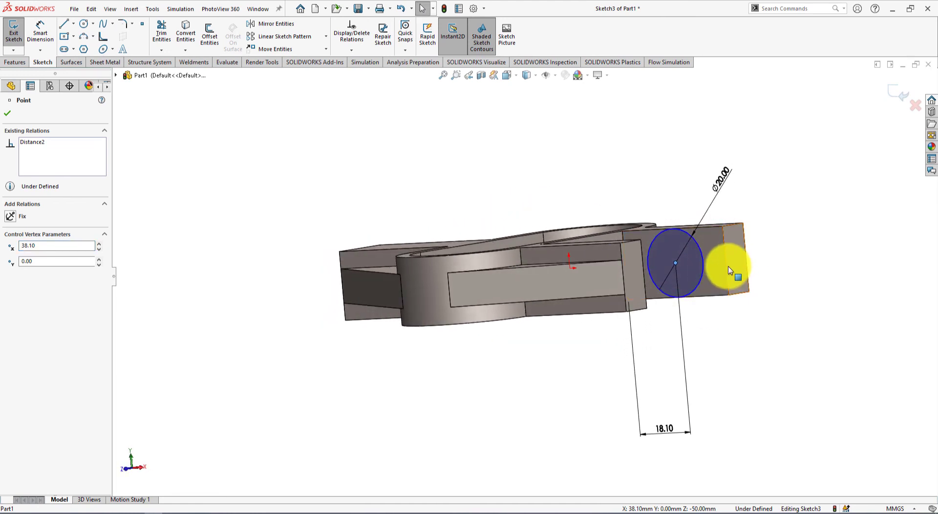
pyautogui.moveTo(729, 262)
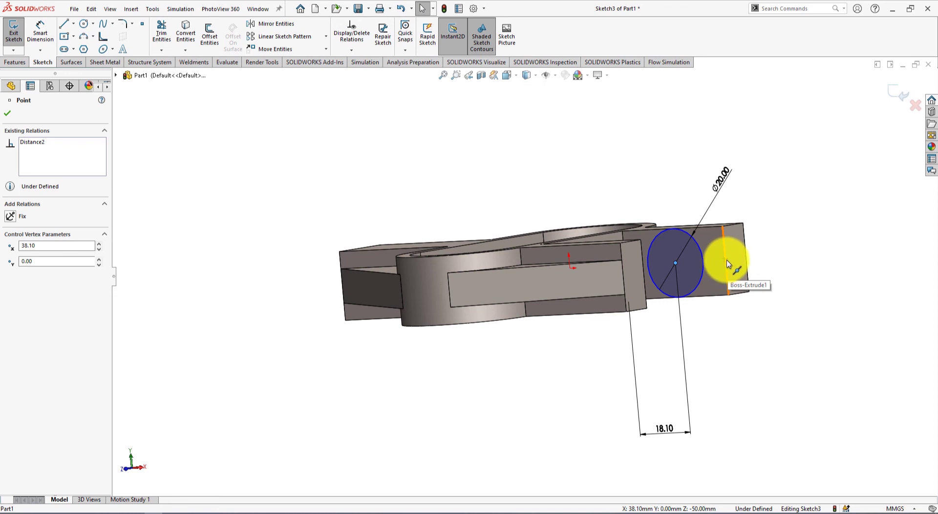
pyautogui.click(727, 264)
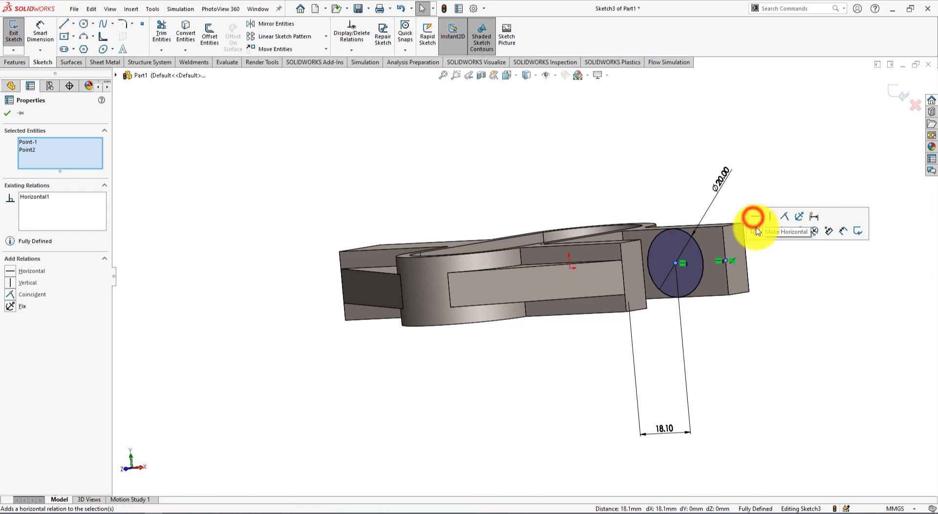
pyautogui.click(753, 216)
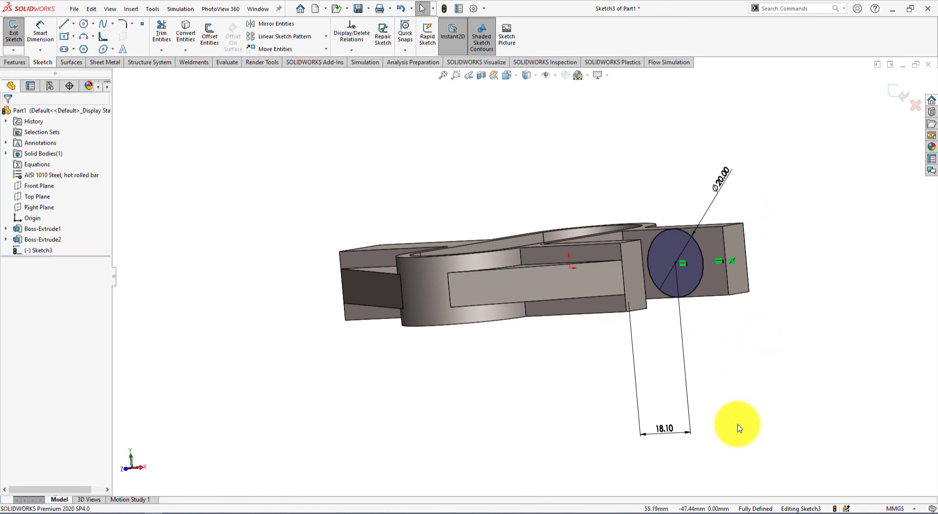
pyautogui.moveTo(741, 505)
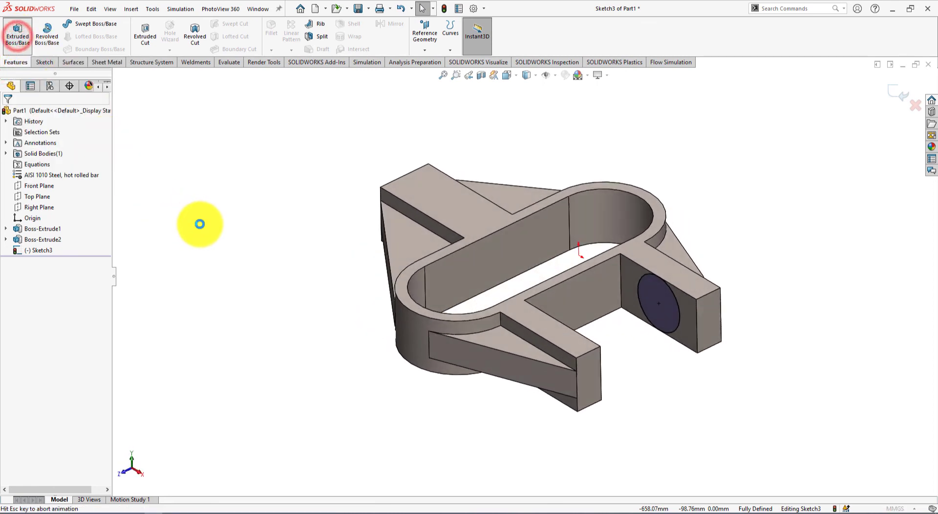
# - Extrude the Ø20 circle Up To Next as Boss-Extrude3
pyautogui.click(18, 34)
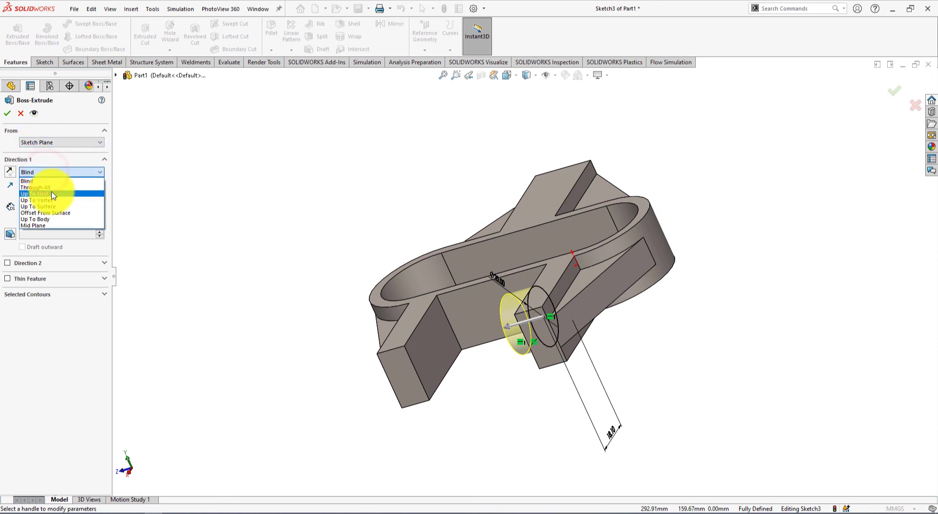
pyautogui.click(36, 193)
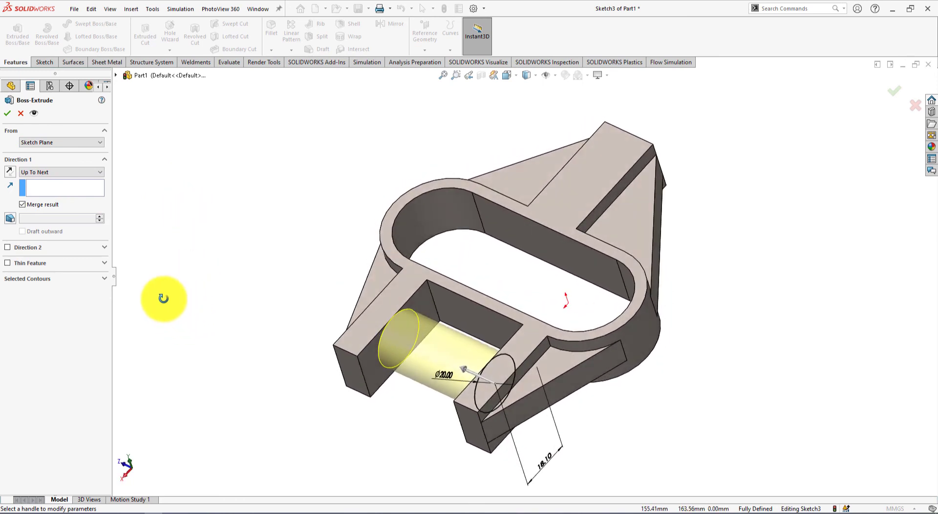
pyautogui.click(7, 113)
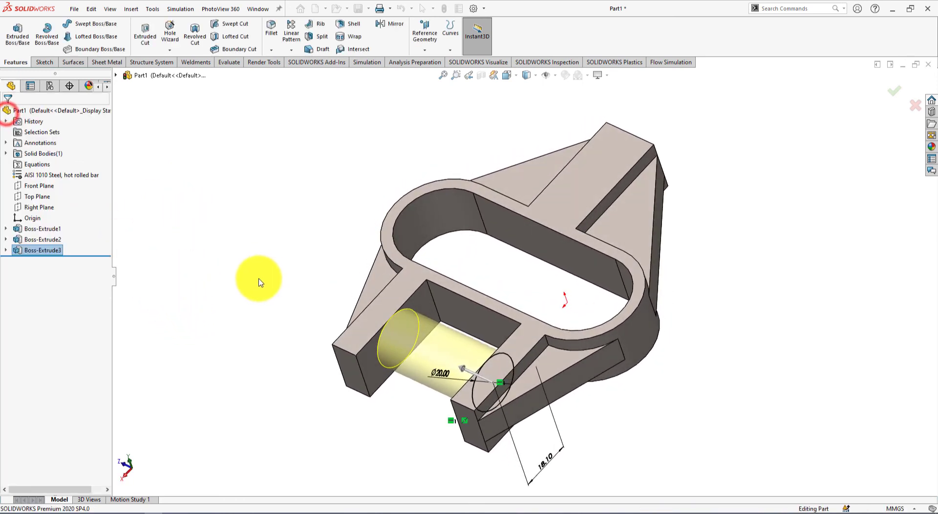